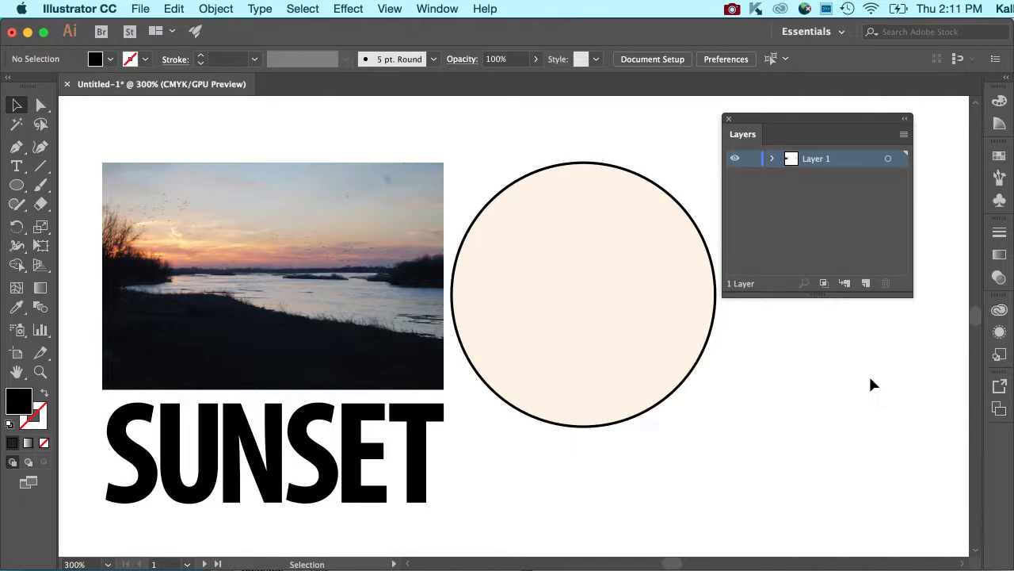
{"action": "mouse_move", "coordinate": [743, 278]}
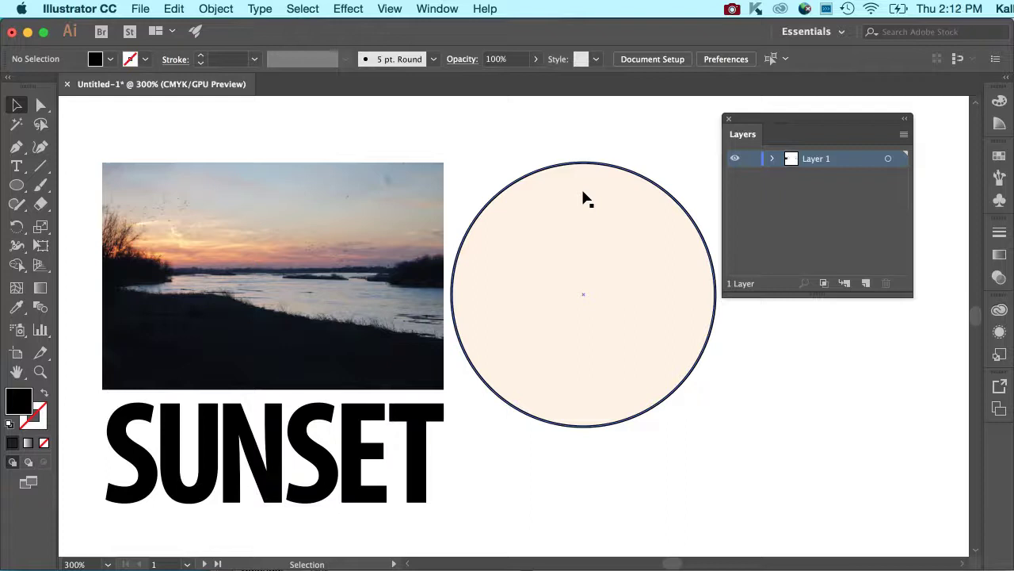
Use the Star tool to draw a large black five-pointed star at the bottom right.
{"action": "left_click", "coordinate": [17, 185]}
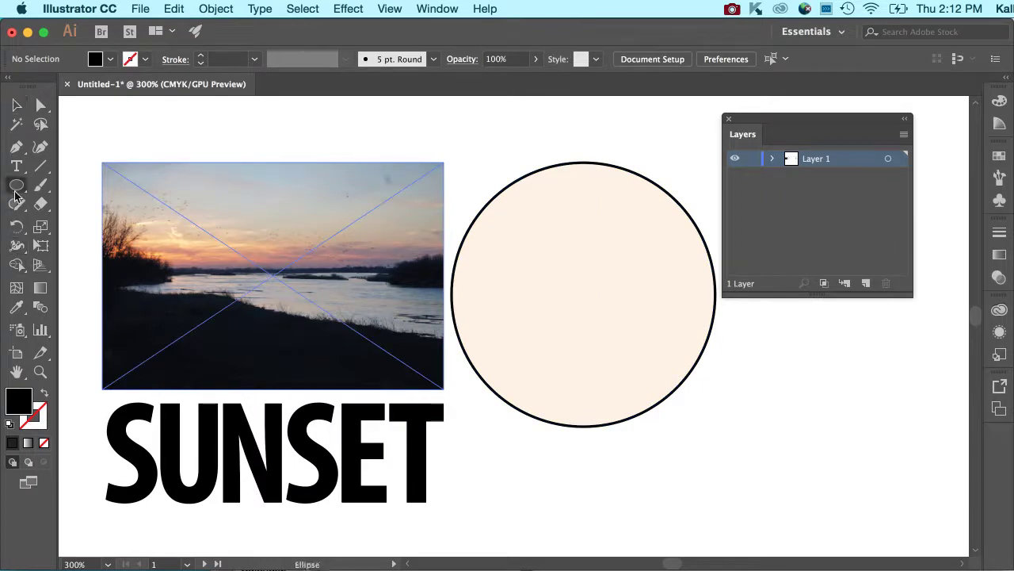
{"action": "left_click", "coordinate": [16, 184]}
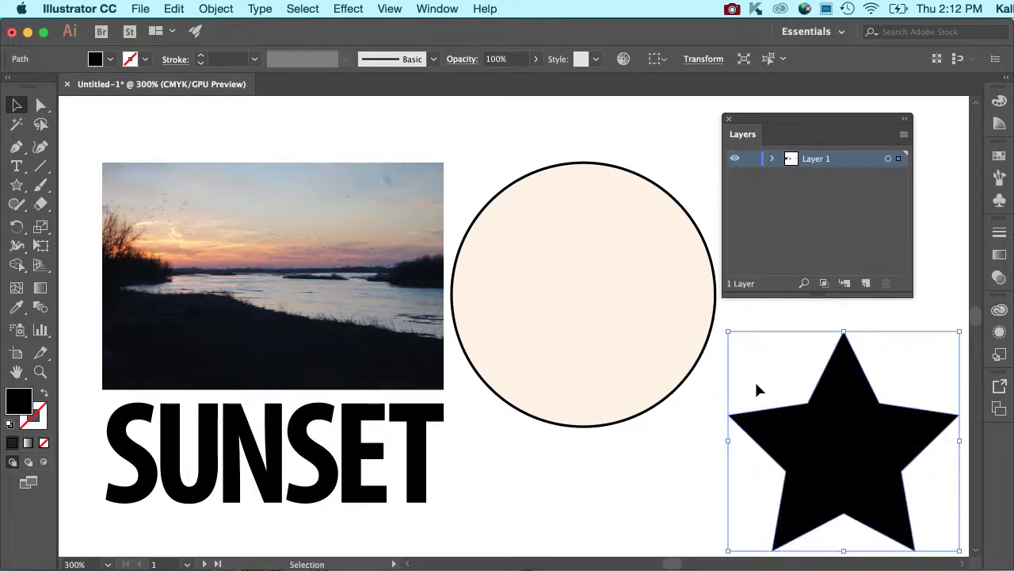
Expand Layer 1, select the sunset photo, and duplicate it twice from the Layers menu.
{"action": "left_click", "coordinate": [582, 229]}
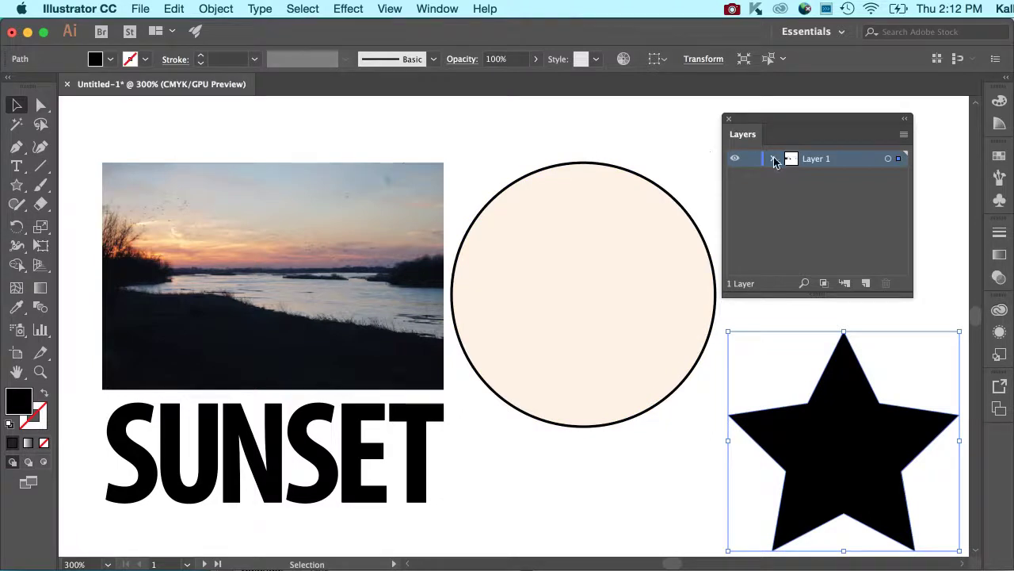
{"action": "left_click", "coordinate": [790, 158]}
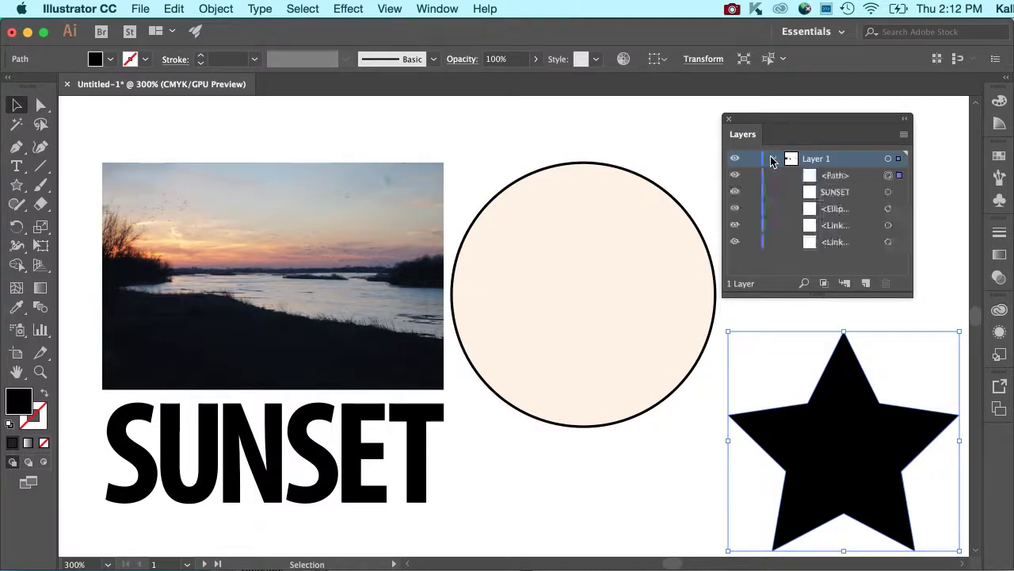
{"action": "left_click", "coordinate": [773, 158]}
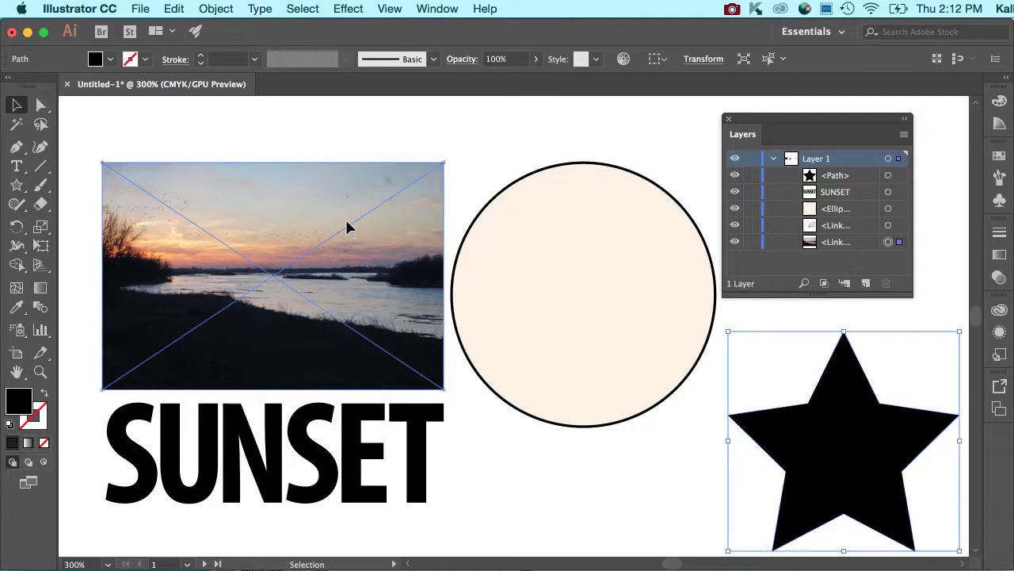
{"action": "left_click", "coordinate": [273, 275]}
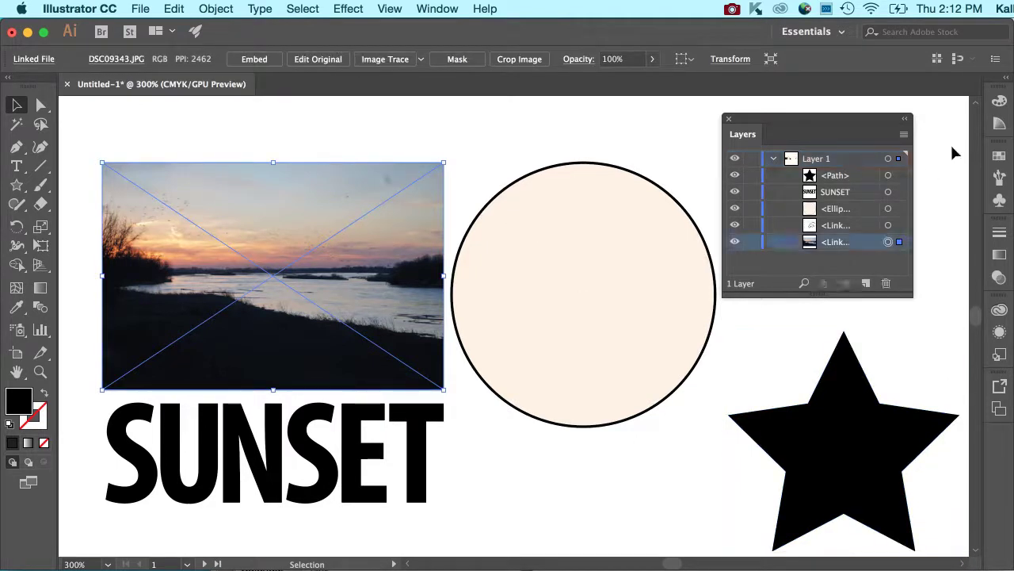
{"action": "left_click", "coordinate": [904, 134]}
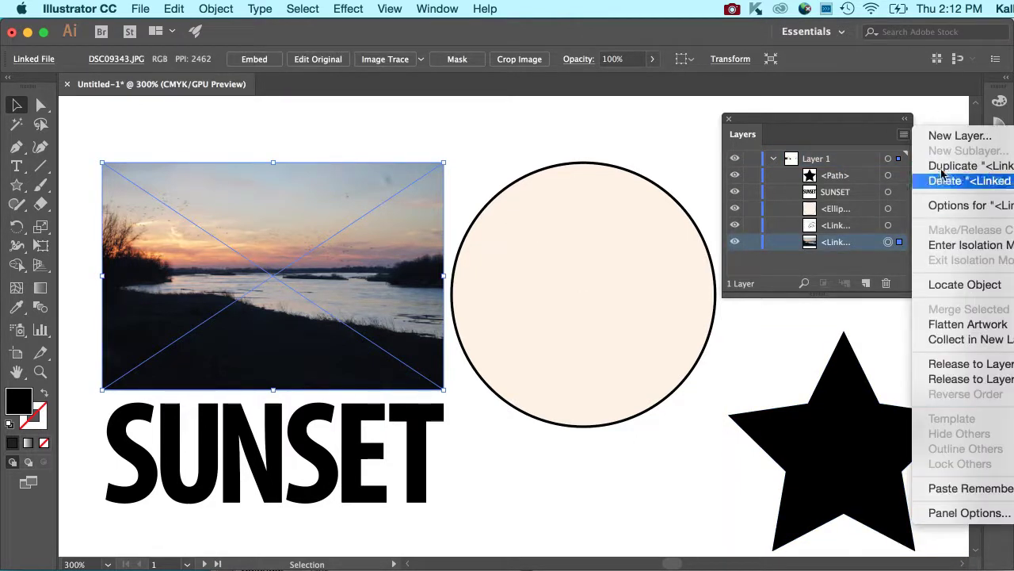
{"action": "left_click", "coordinate": [946, 181]}
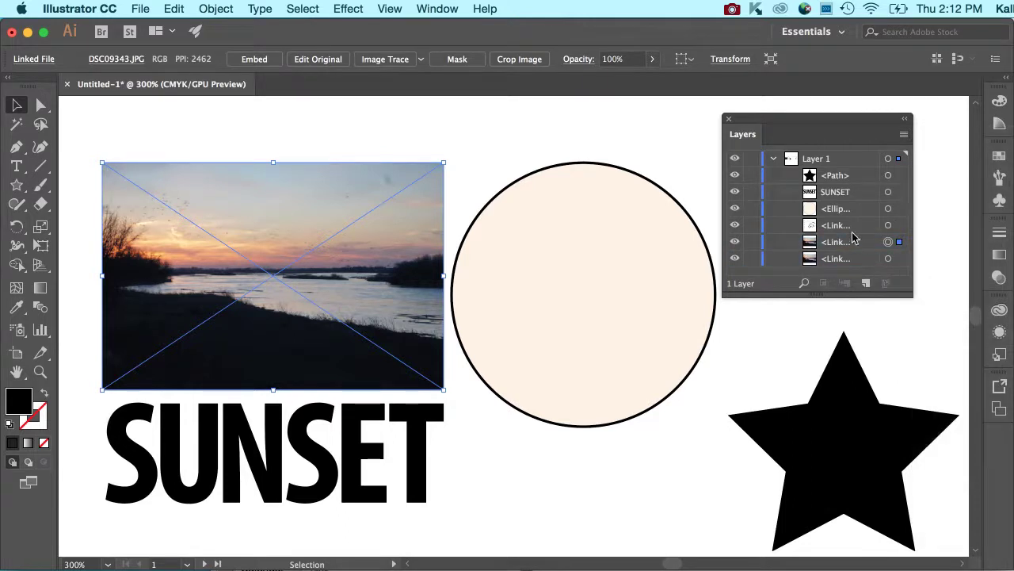
{"action": "left_click", "coordinate": [905, 134]}
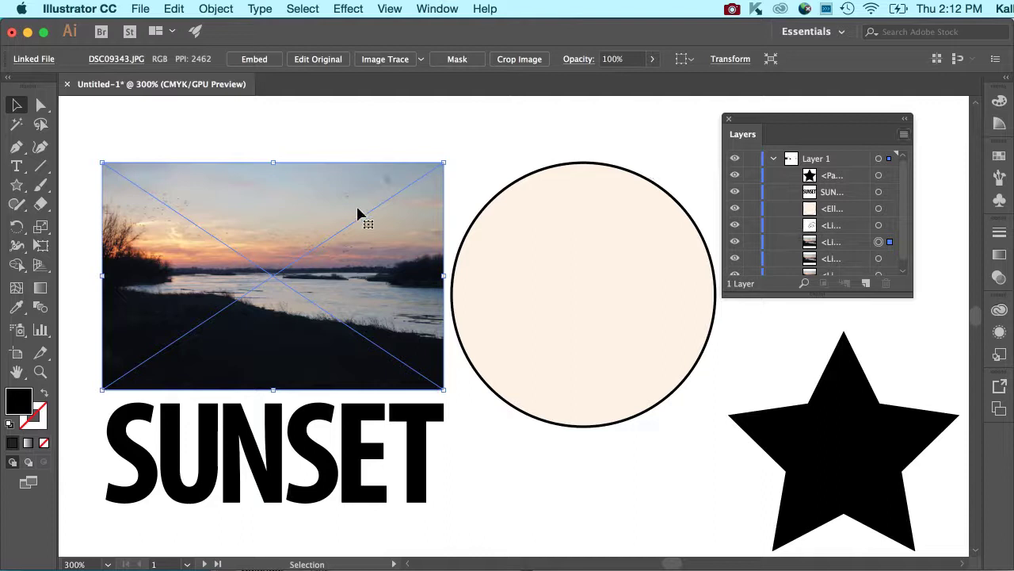
{"action": "mouse_move", "coordinate": [299, 145]}
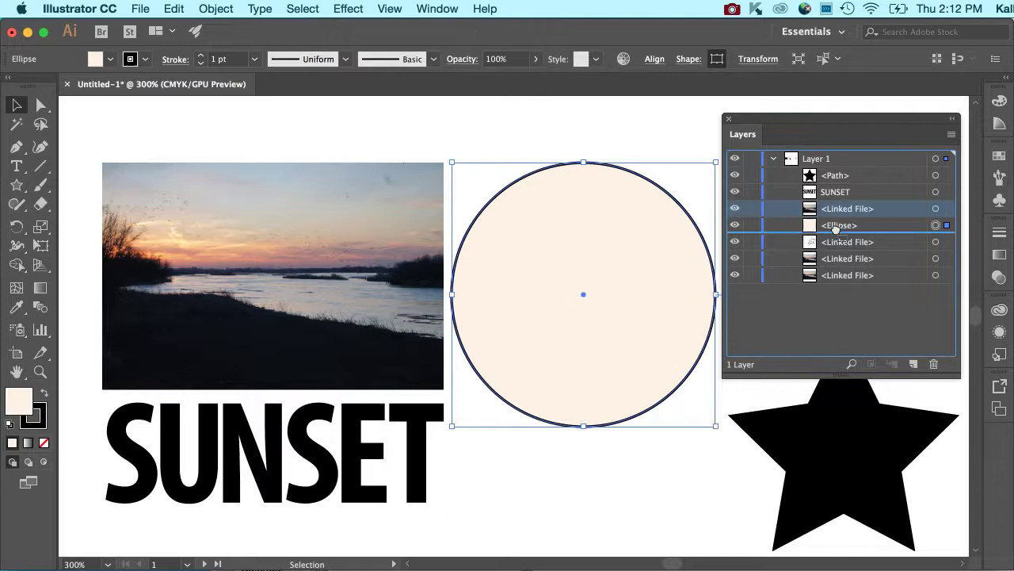
Stack the circle above a photo copy, move it over the photo's left side, and remove its fill.
{"action": "left_click_drag", "start_coordinate": [839, 225], "coordinate": [839, 208]}
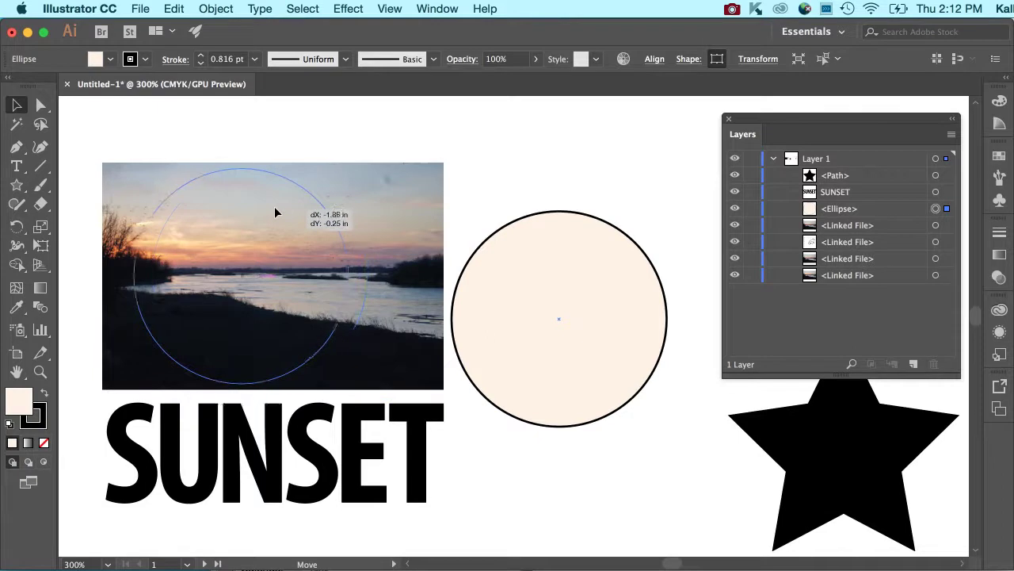
{"action": "left_click_drag", "start_coordinate": [559, 317], "coordinate": [234, 269]}
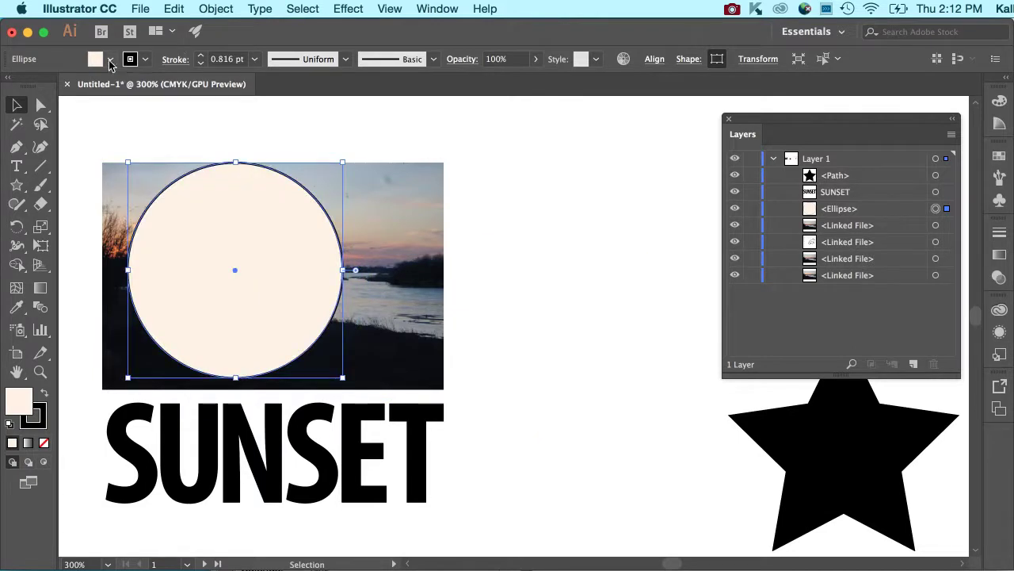
{"action": "left_click", "coordinate": [111, 59]}
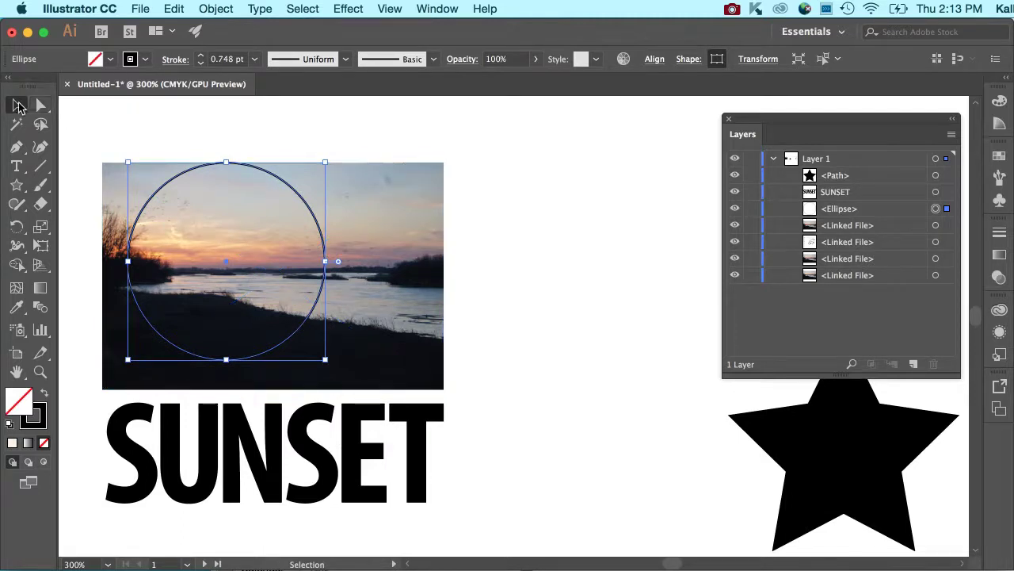
{"action": "left_click", "coordinate": [286, 190]}
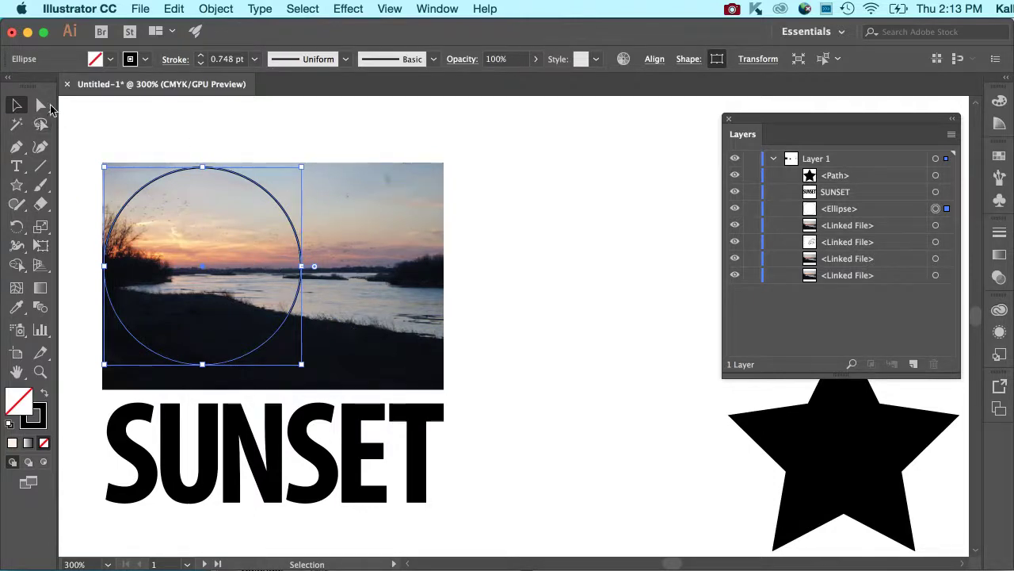
{"action": "left_click", "coordinate": [325, 218]}
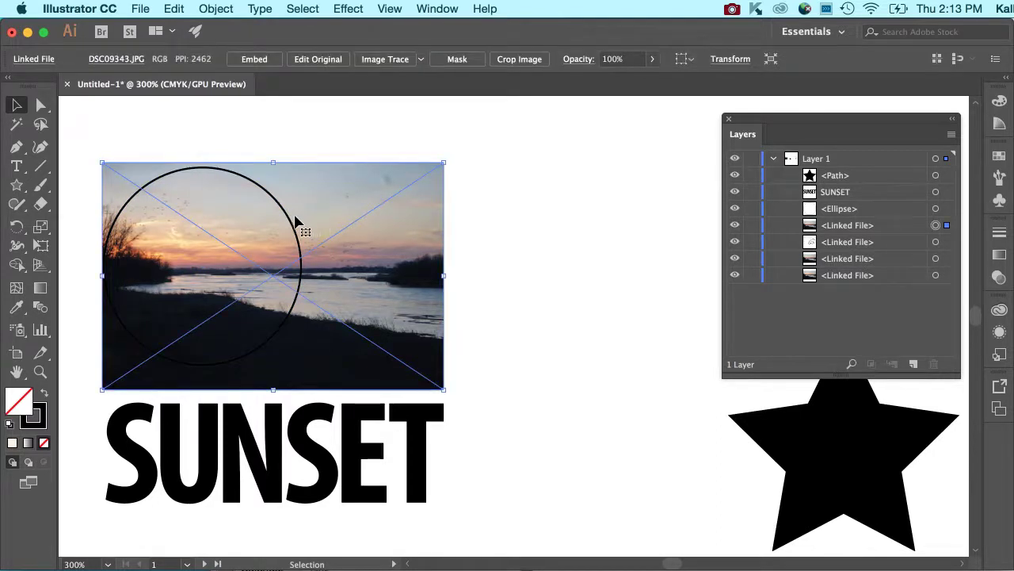
Select the sunset photo and circle together and apply Object > Clipping Mask > Make.
{"action": "left_click", "coordinate": [297, 224]}
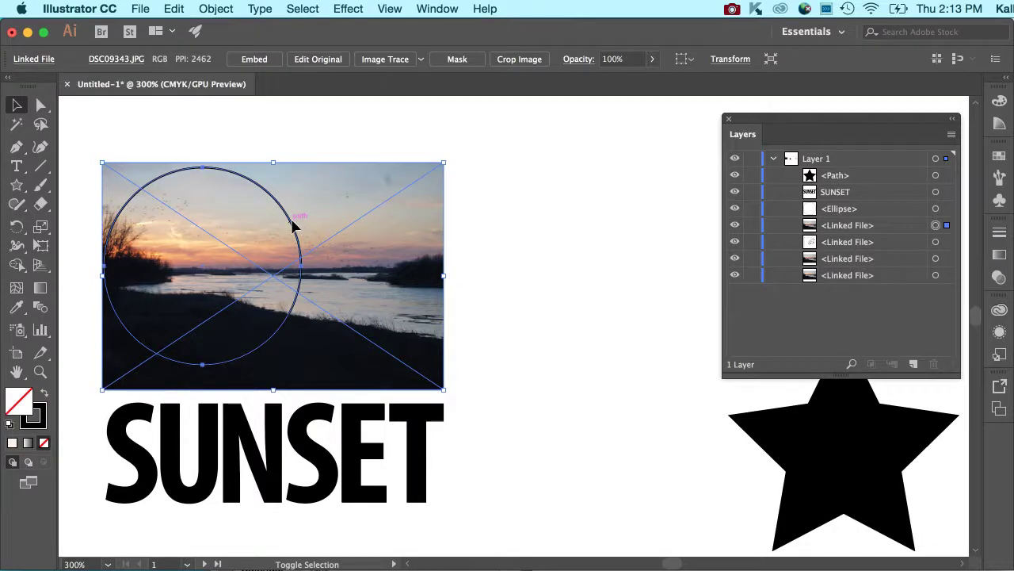
{"action": "left_click", "coordinate": [946, 208]}
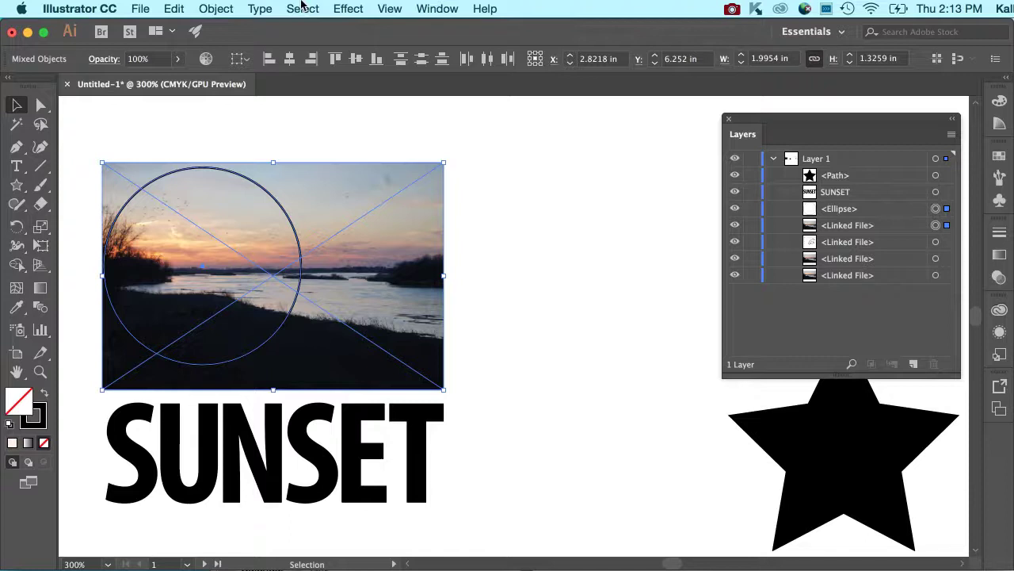
{"action": "left_click", "coordinate": [216, 8]}
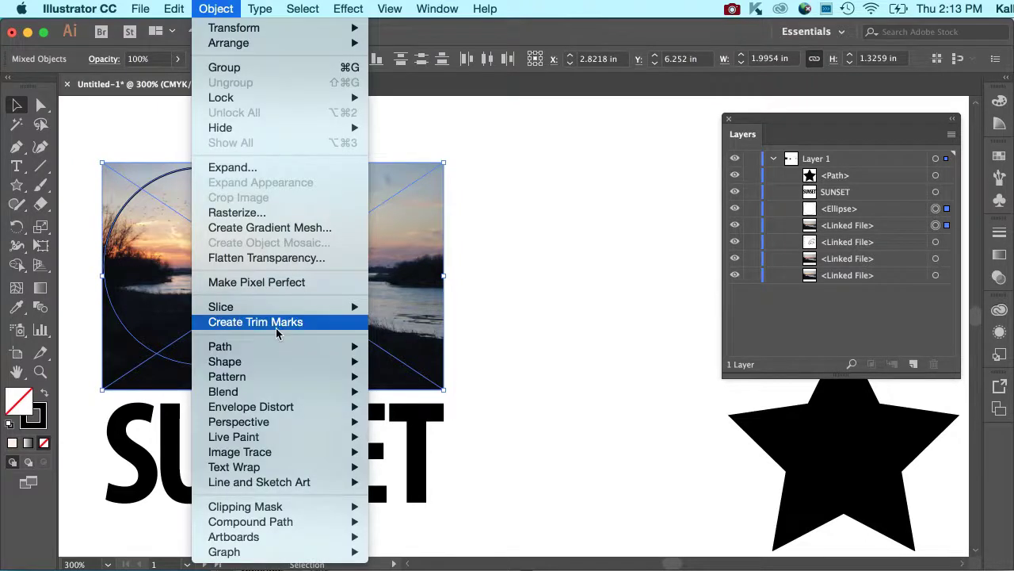
{"action": "mouse_move", "coordinate": [239, 421]}
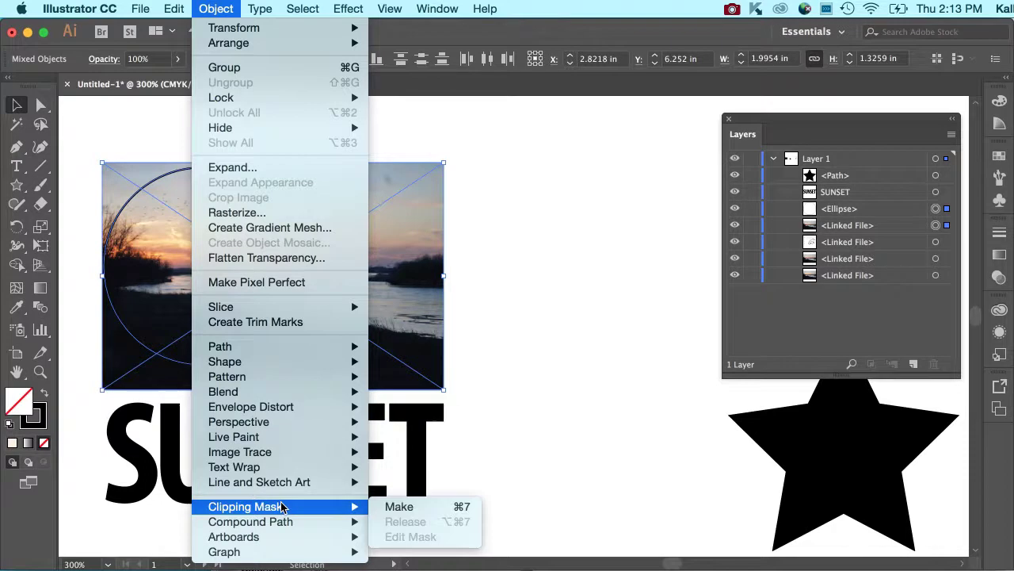
{"action": "mouse_move", "coordinate": [399, 506]}
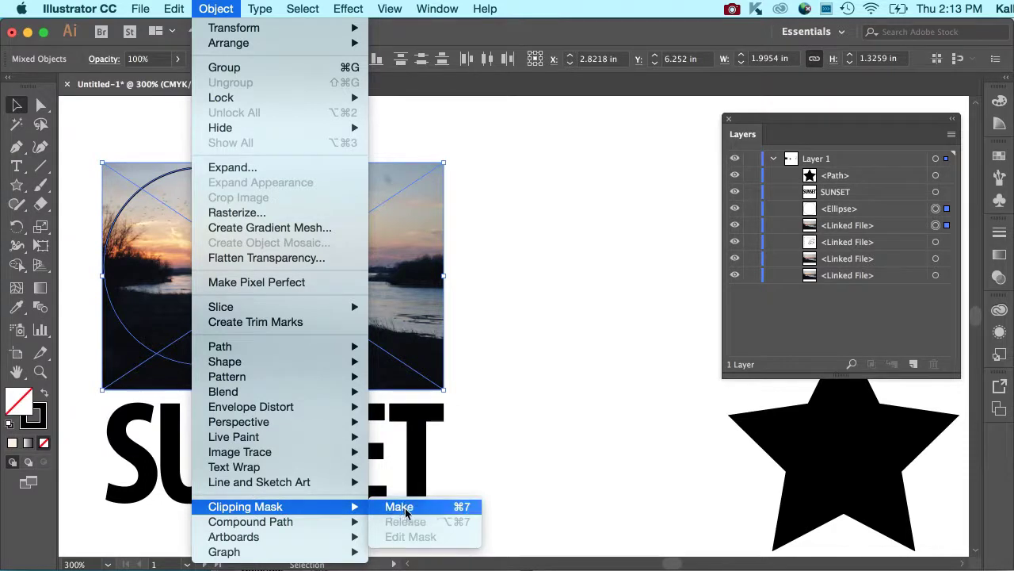
{"action": "left_click", "coordinate": [399, 507]}
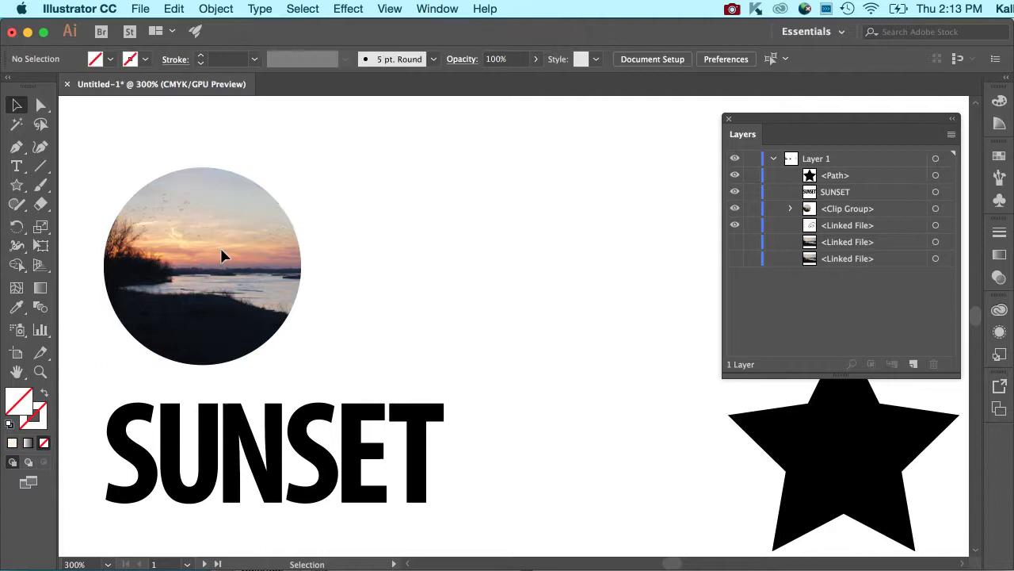
{"action": "mouse_move", "coordinate": [522, 242]}
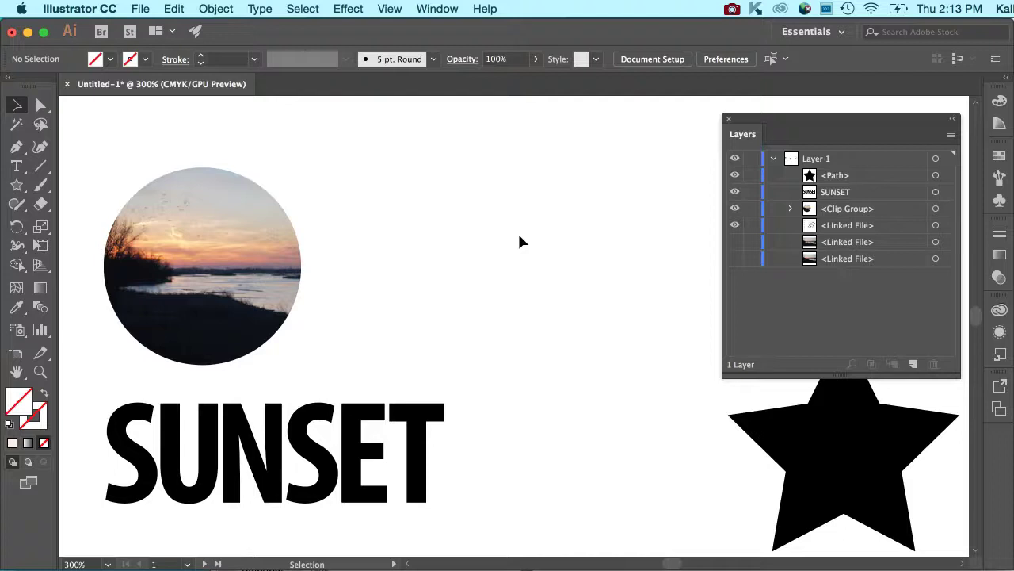
{"action": "mouse_move", "coordinate": [659, 242]}
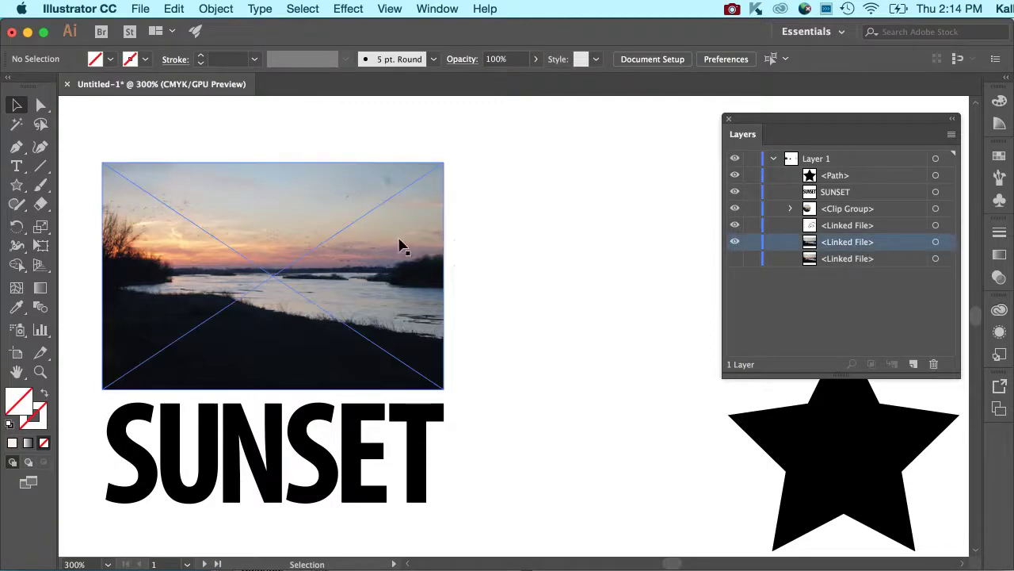
Position a photo copy behind SUNSET, then duplicate the SUNSET text and hide the copy.
{"action": "left_click_drag", "start_coordinate": [400, 246], "coordinate": [404, 418]}
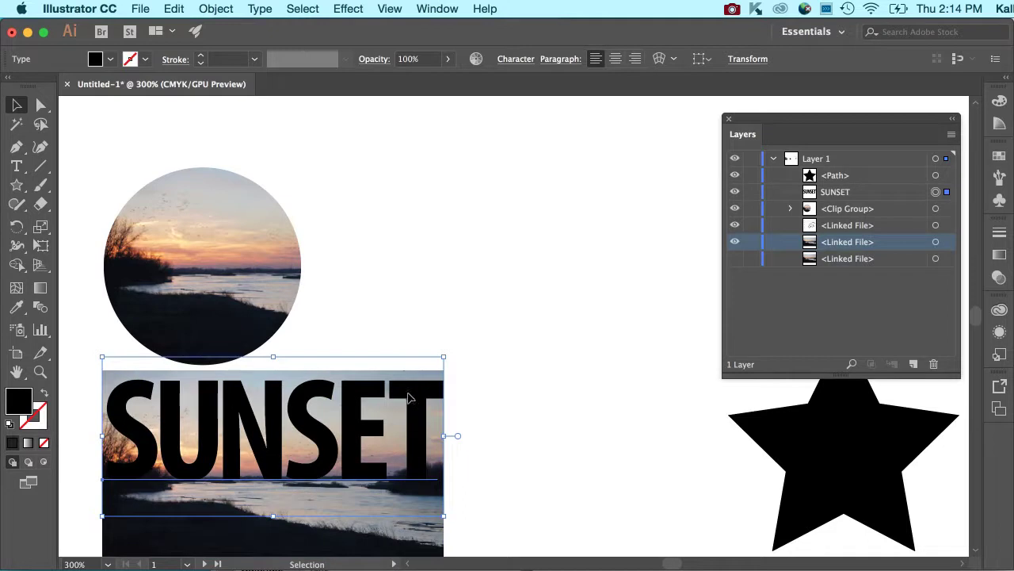
{"action": "left_click_drag", "start_coordinate": [274, 420], "coordinate": [273, 452]}
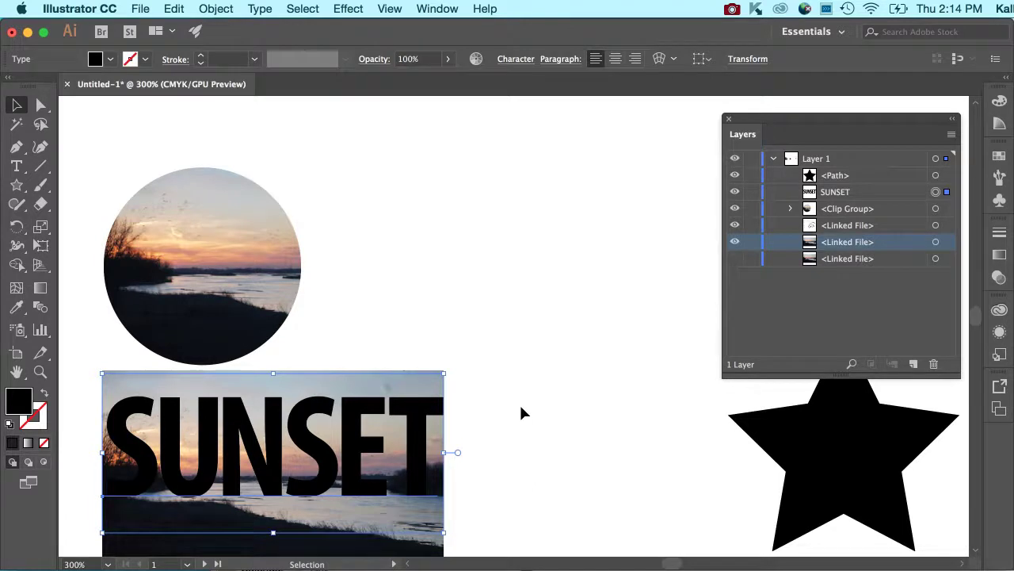
{"action": "mouse_move", "coordinate": [404, 424]}
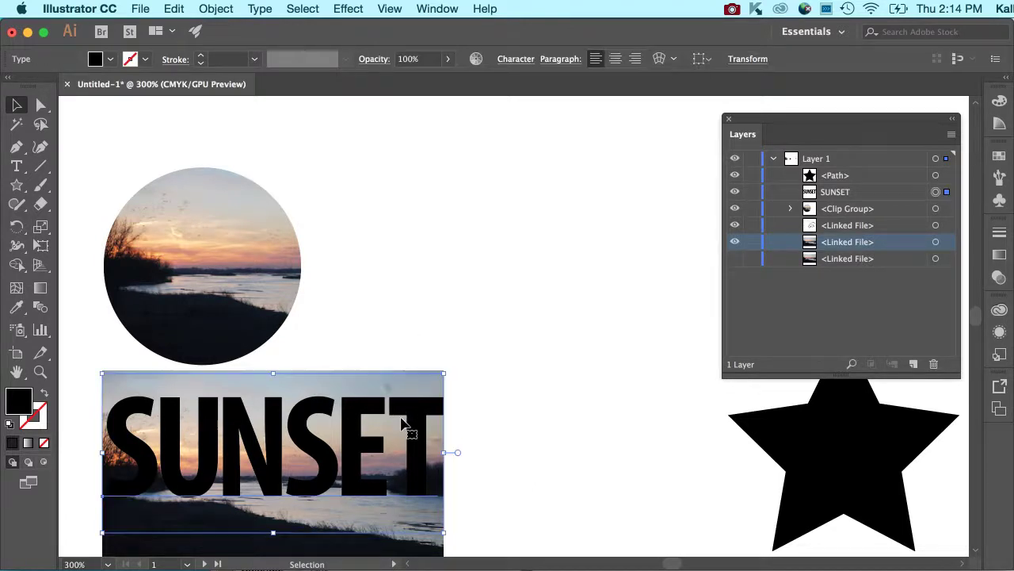
{"action": "mouse_move", "coordinate": [797, 341]}
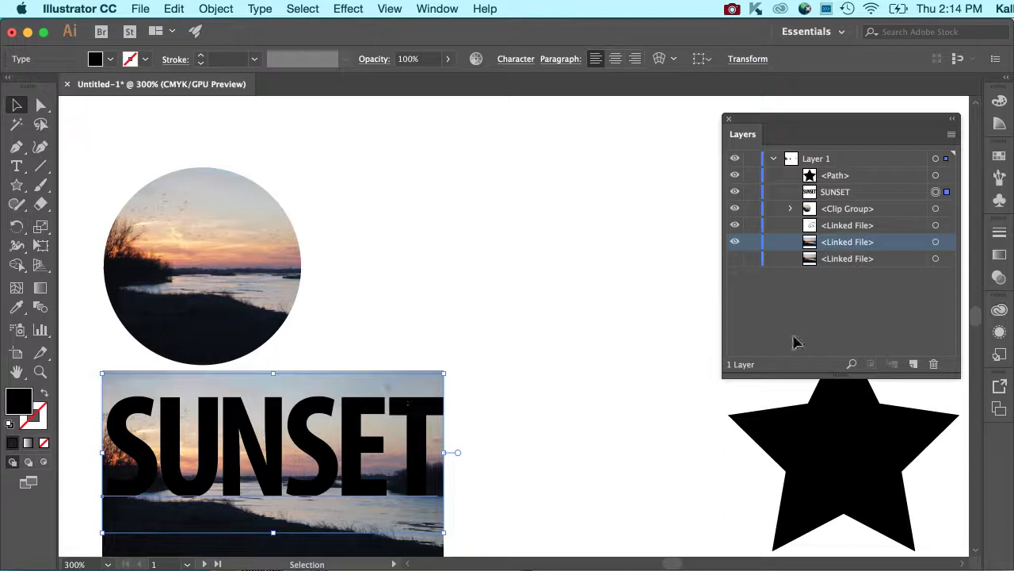
{"action": "left_click", "coordinate": [835, 192]}
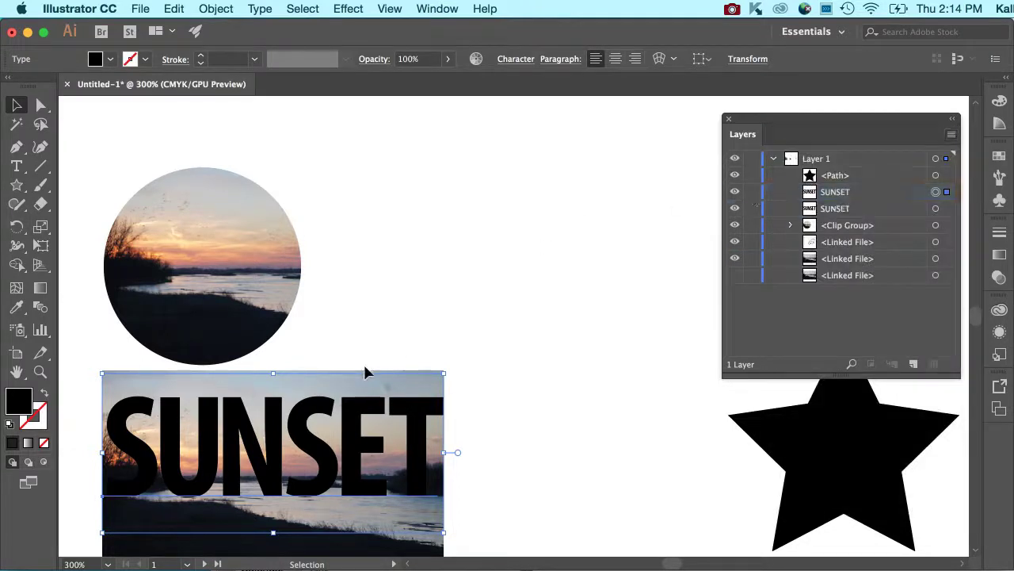
{"action": "left_click", "coordinate": [467, 373]}
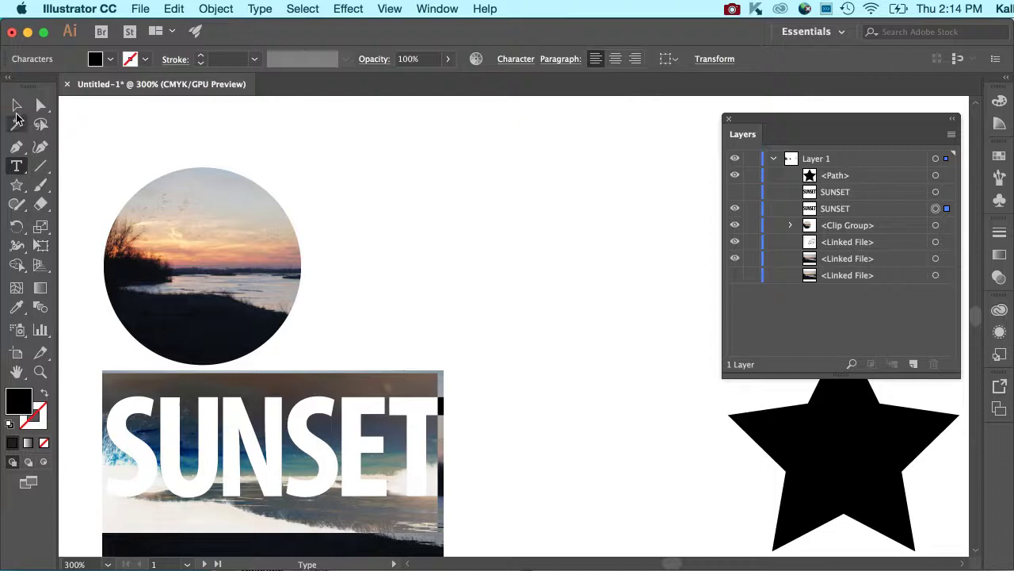
{"action": "left_click", "coordinate": [16, 104]}
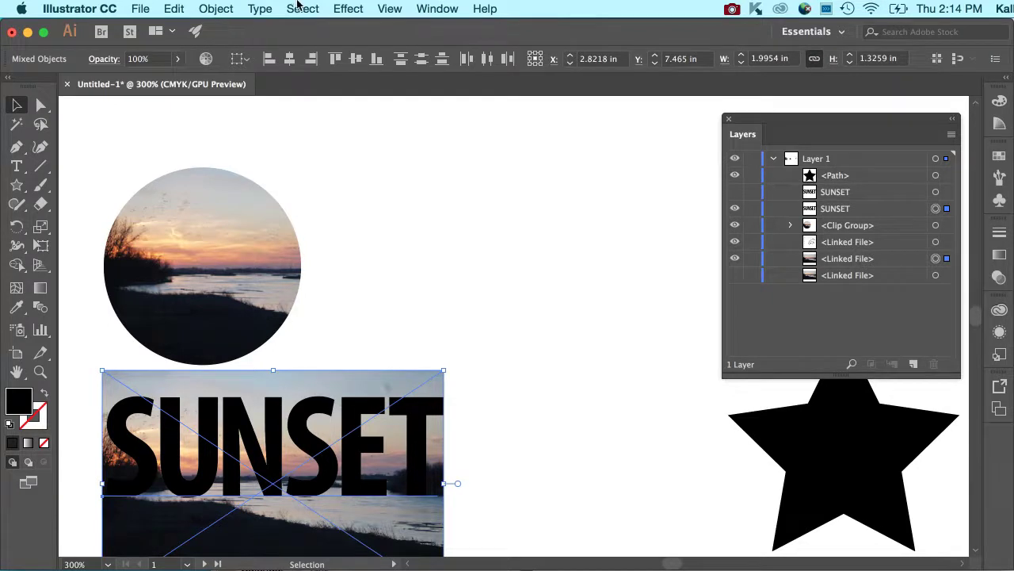
{"action": "mouse_move", "coordinate": [331, 420]}
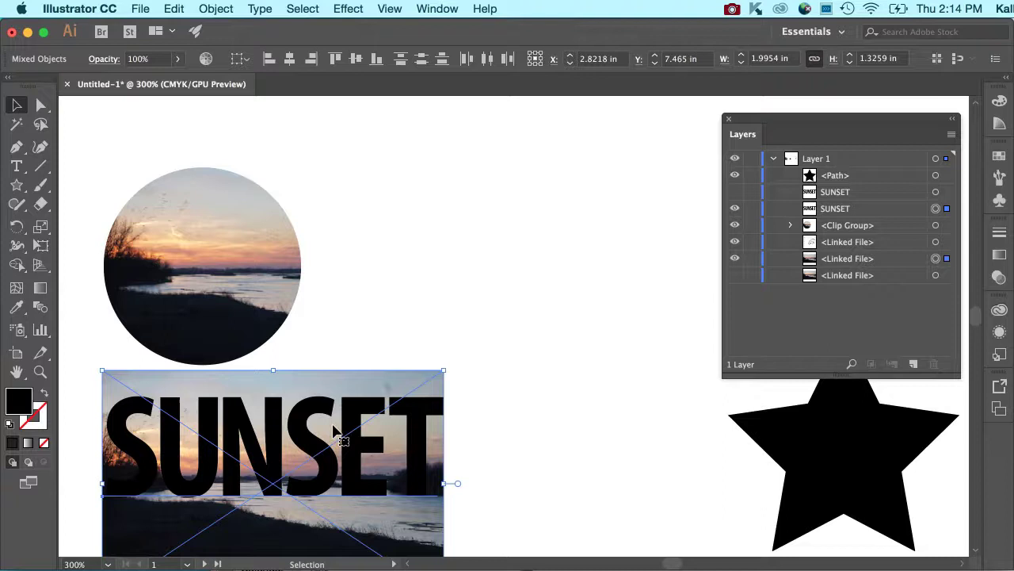
{"action": "right_click", "coordinate": [341, 440]}
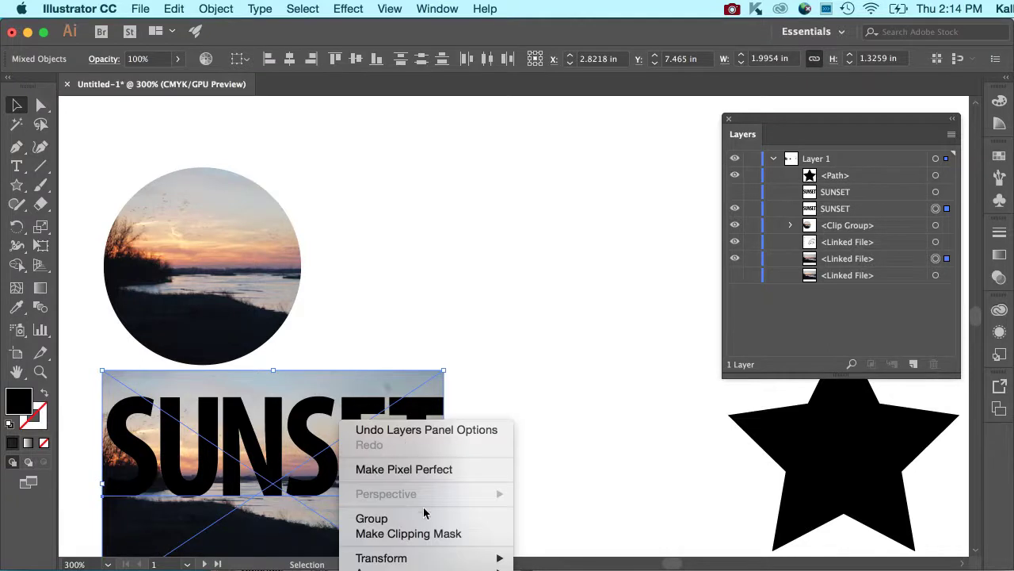
{"action": "mouse_move", "coordinate": [425, 532]}
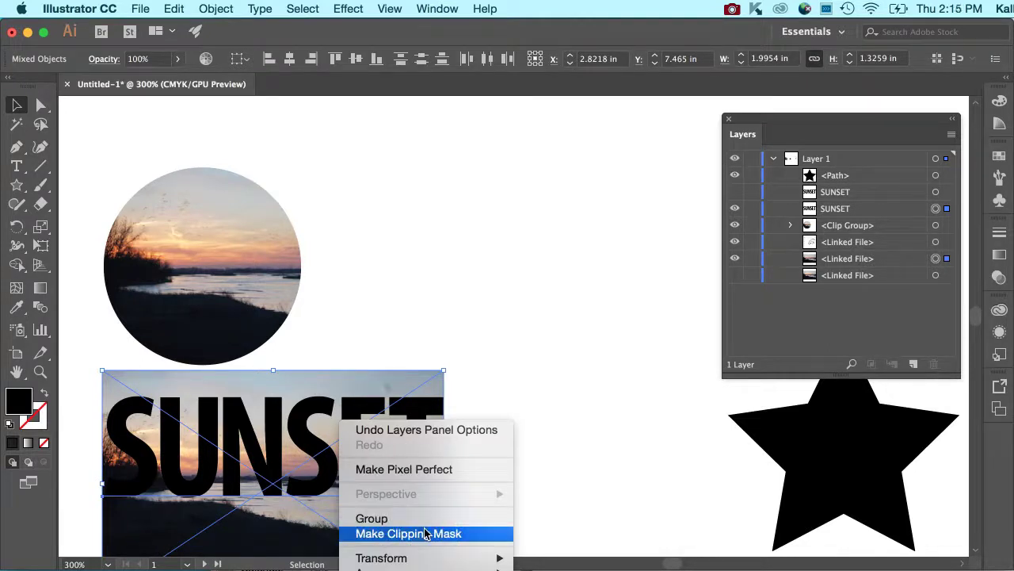
{"action": "mouse_move", "coordinate": [453, 539]}
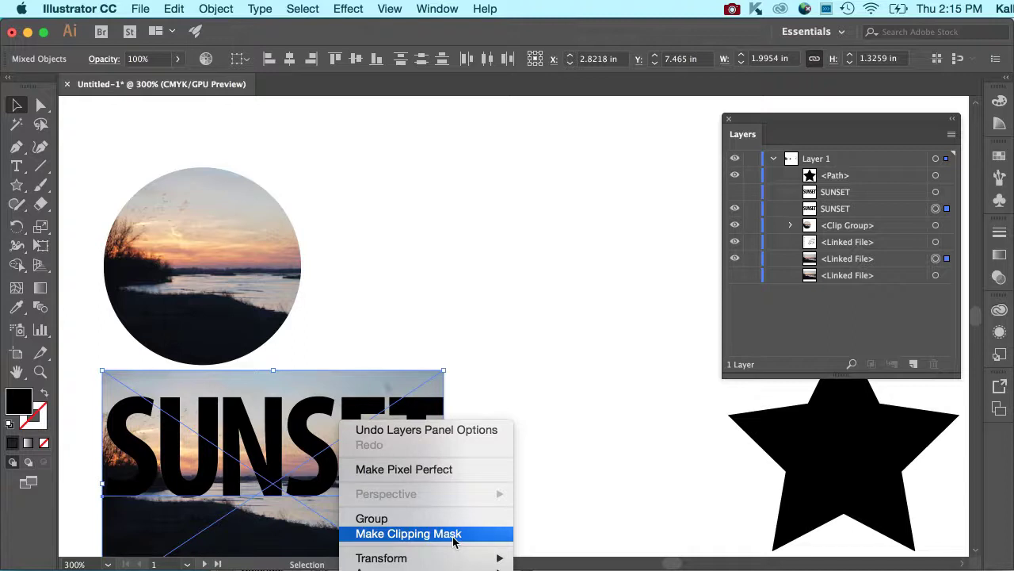
{"action": "left_click", "coordinate": [408, 532]}
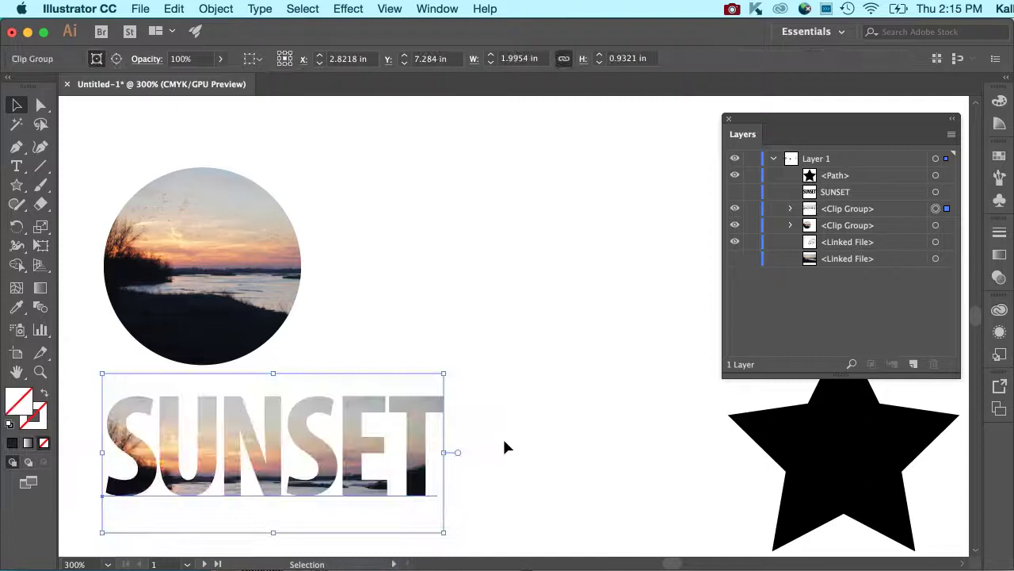
{"action": "left_click", "coordinate": [561, 476]}
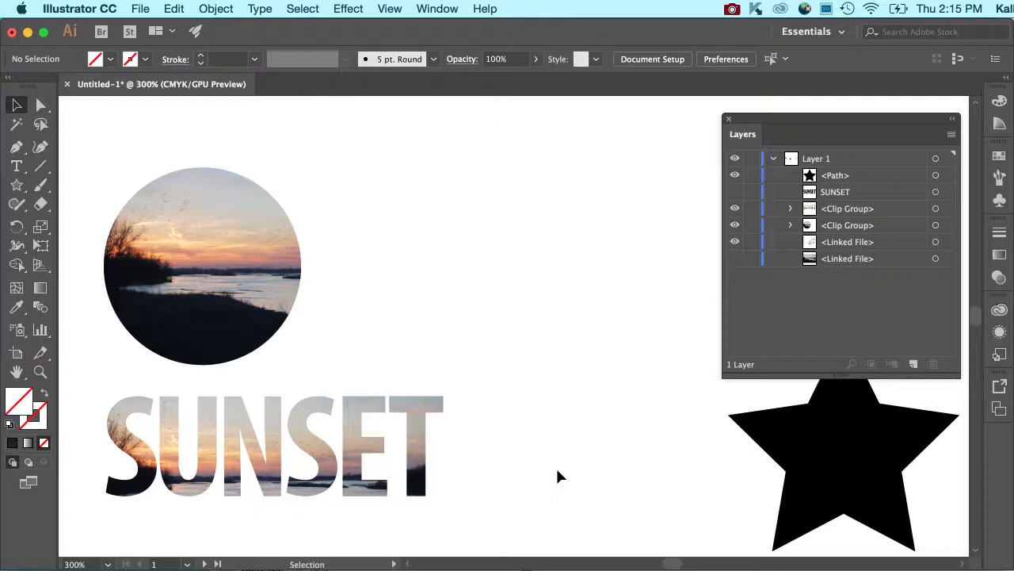
{"action": "mouse_move", "coordinate": [884, 230]}
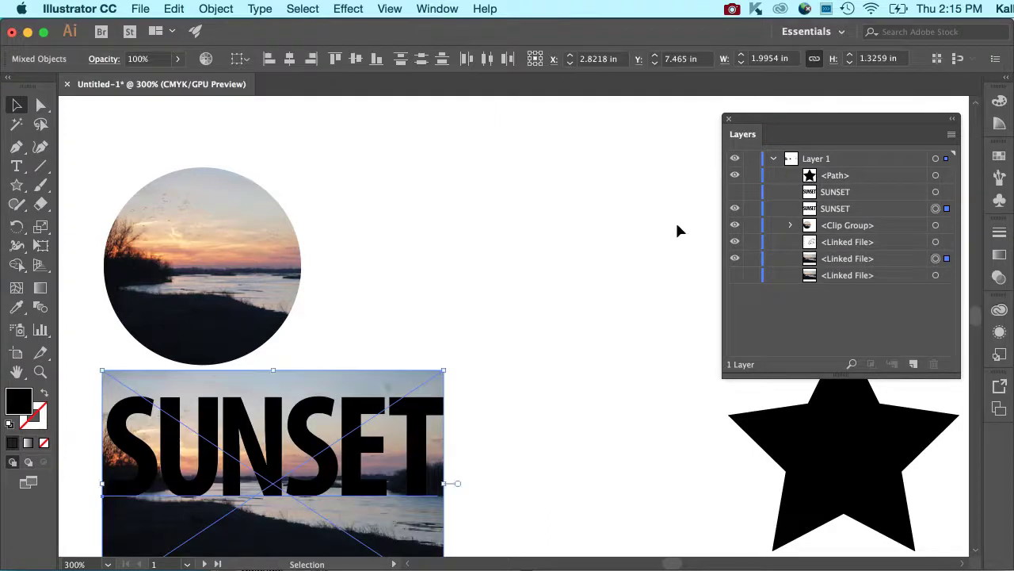
{"action": "left_click", "coordinate": [951, 133]}
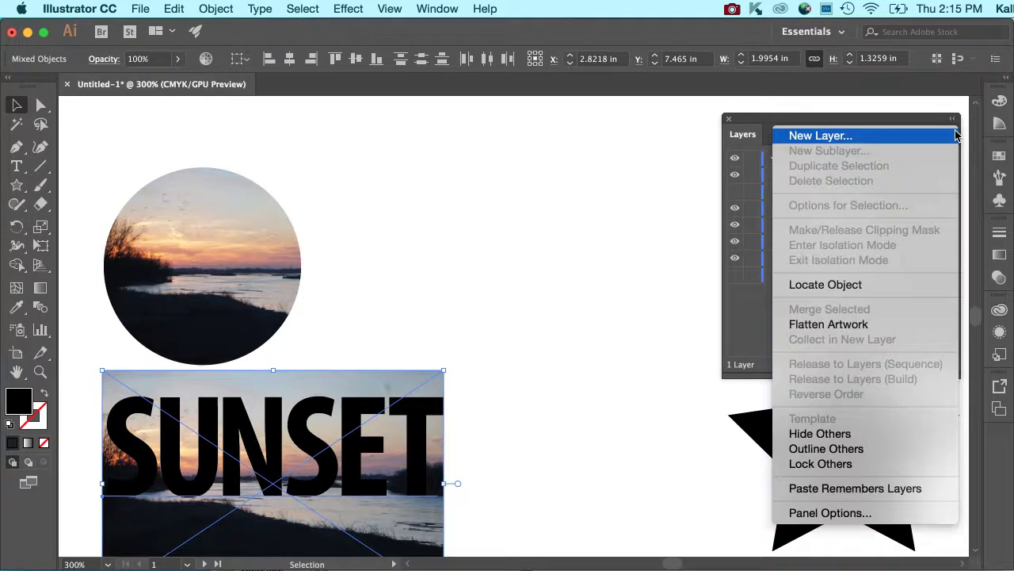
{"action": "mouse_move", "coordinate": [949, 149]}
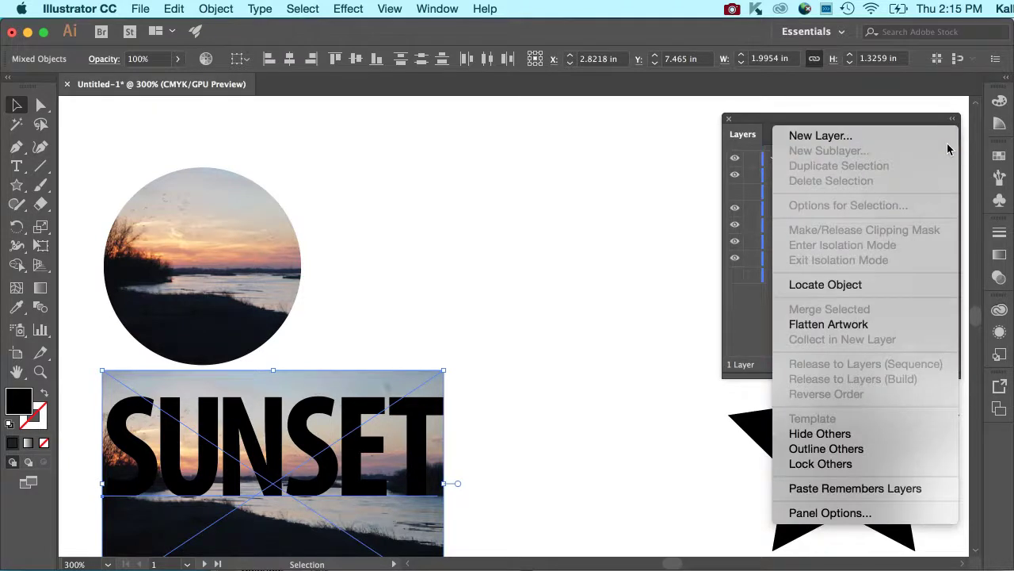
{"action": "mouse_move", "coordinate": [910, 124]}
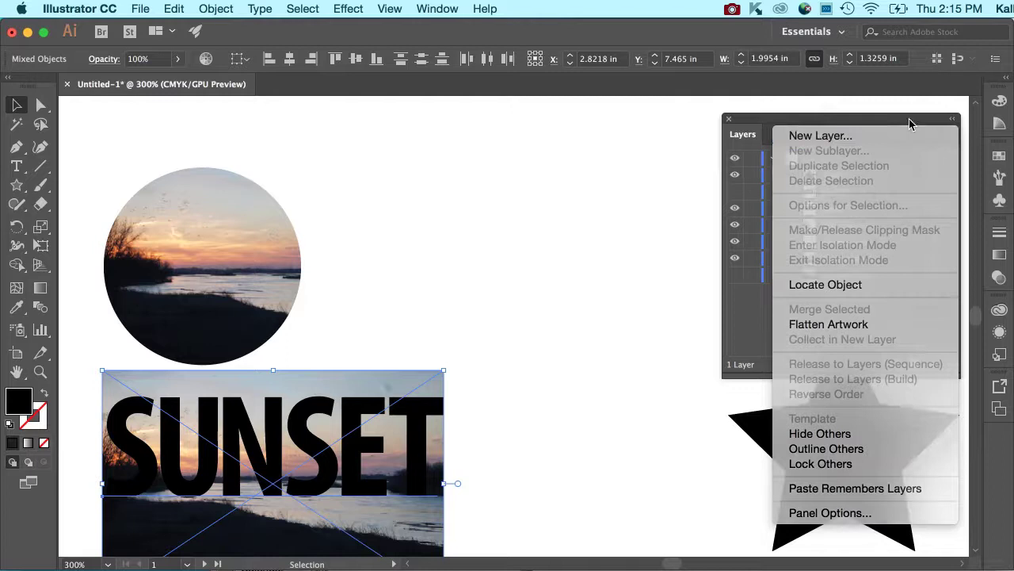
{"action": "left_click", "coordinate": [215, 9]}
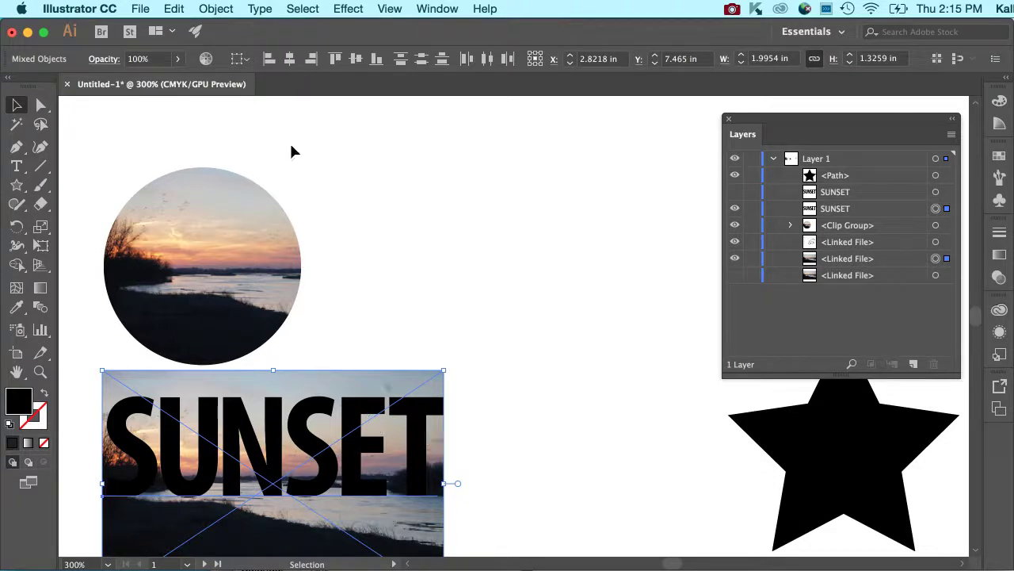
{"action": "left_click", "coordinate": [174, 9]}
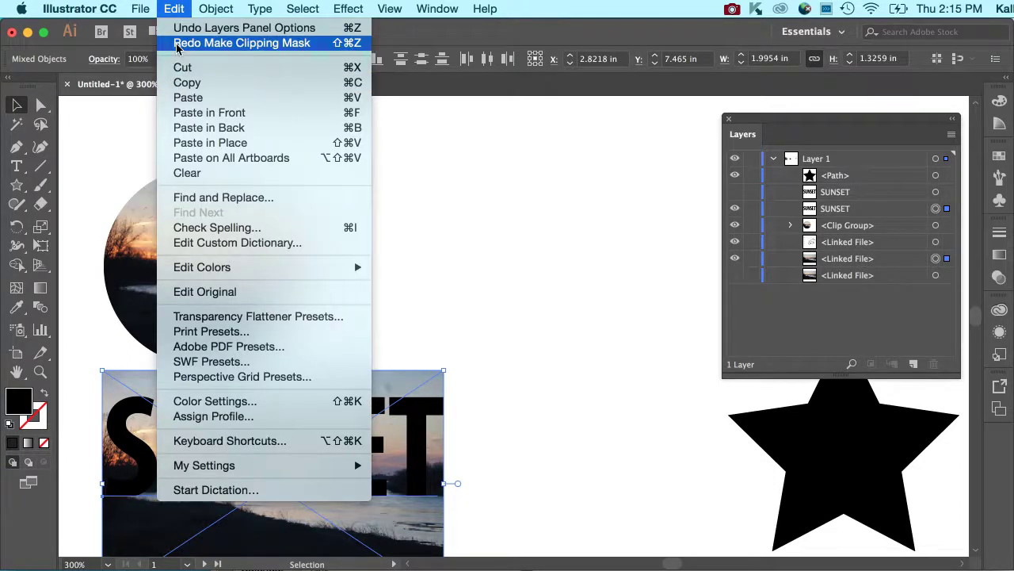
Redo the SUNSET clipping mask, show the black SUNSET copy and drag it beside the circle.
{"action": "left_click", "coordinate": [242, 43]}
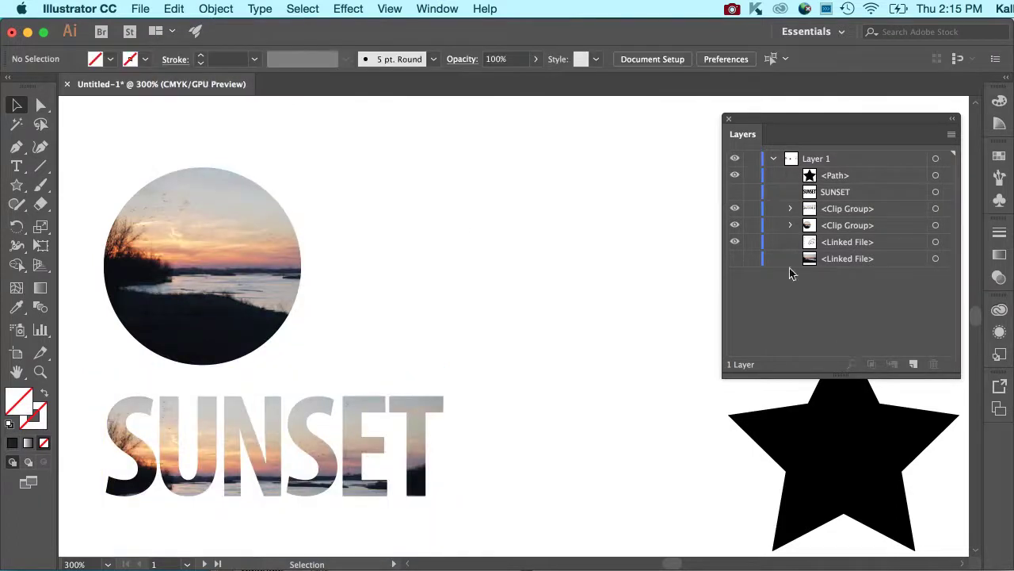
{"action": "left_click", "coordinate": [836, 192]}
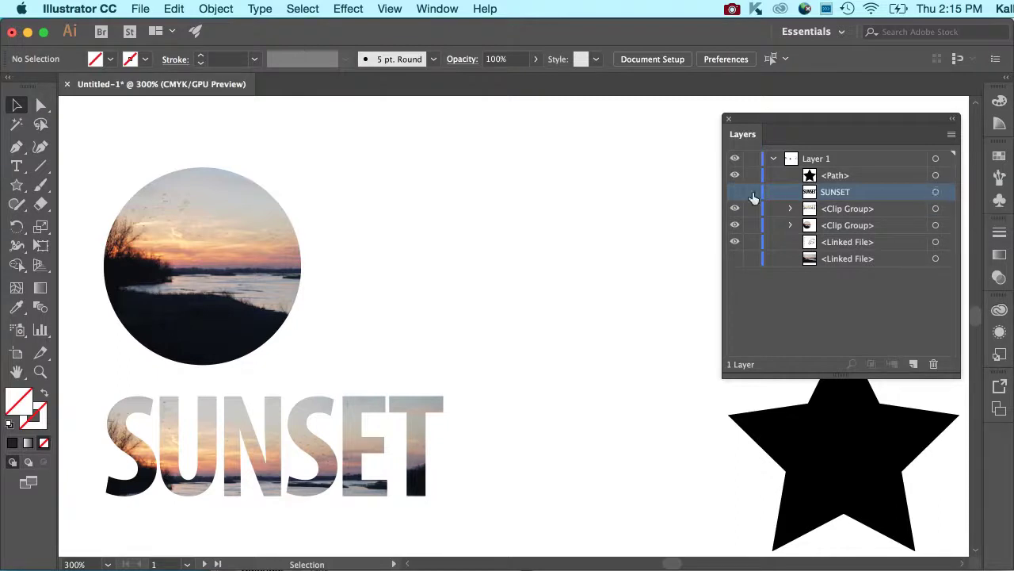
{"action": "left_click", "coordinate": [936, 191]}
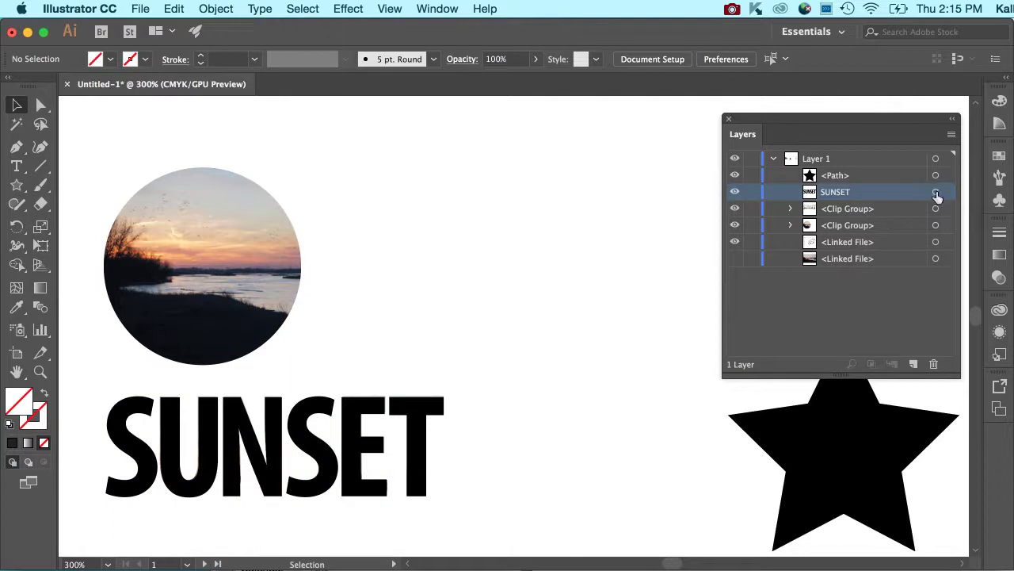
{"action": "left_click", "coordinate": [936, 191]}
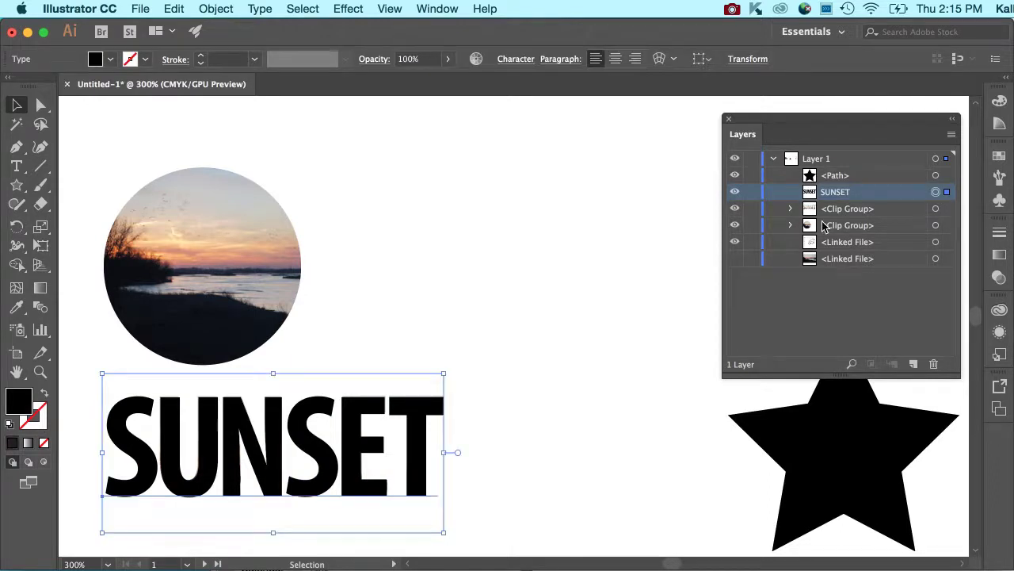
{"action": "left_click_drag", "start_coordinate": [273, 440], "coordinate": [527, 254]}
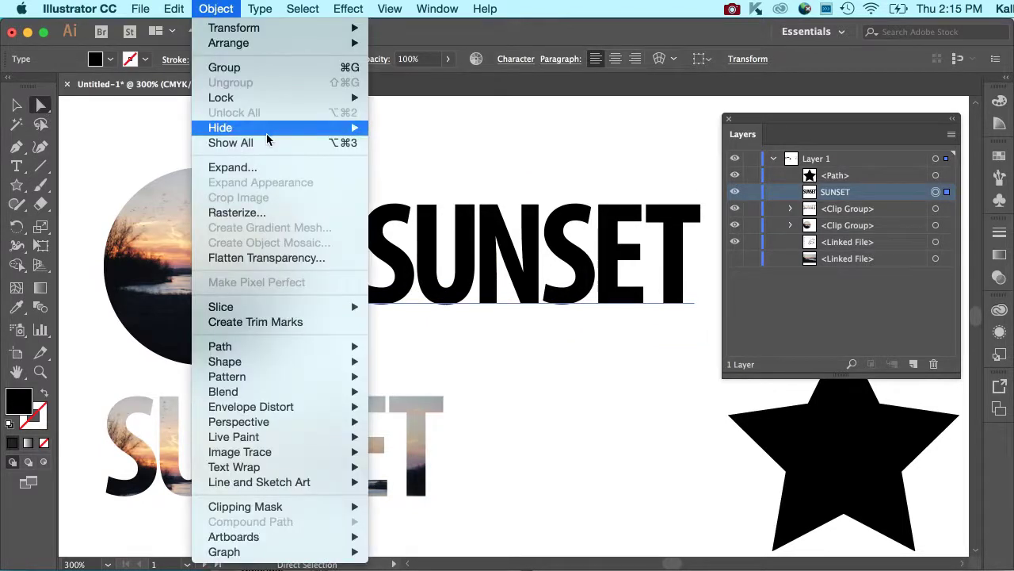
Expand the black SUNSET text into shapes and lock the other artwork.
{"action": "left_click", "coordinate": [232, 168]}
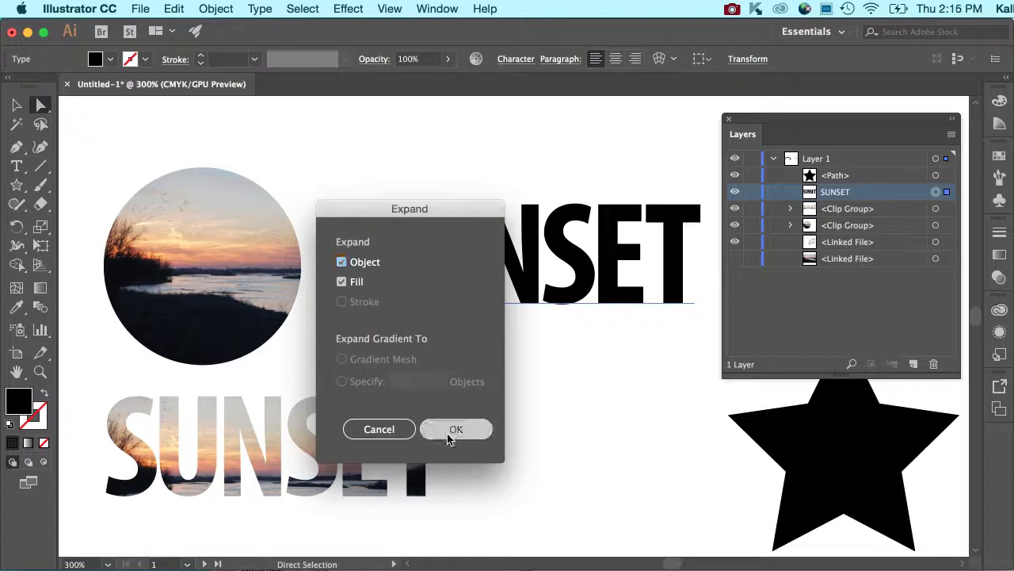
{"action": "left_click", "coordinate": [456, 429]}
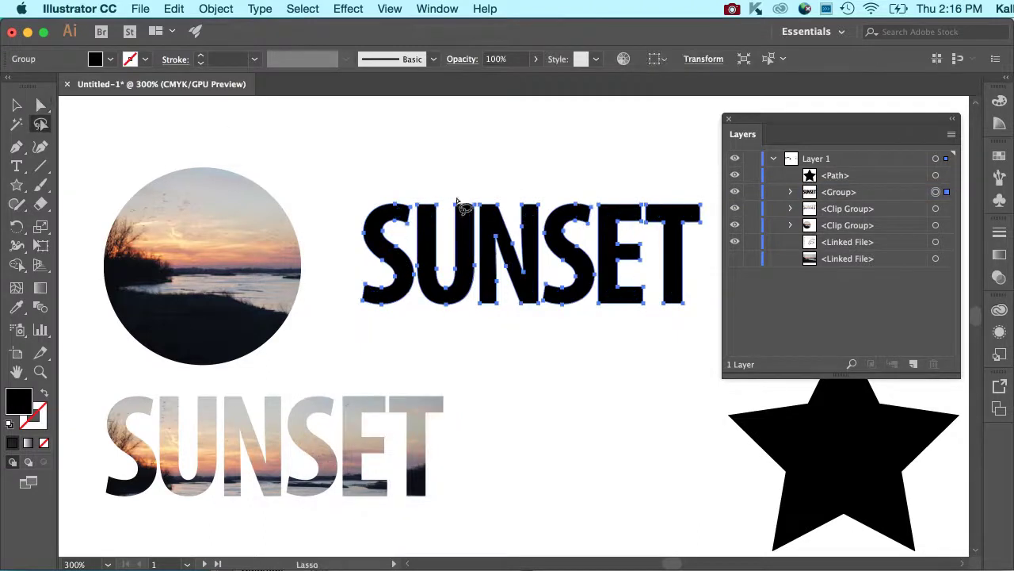
{"action": "left_click", "coordinate": [487, 199]}
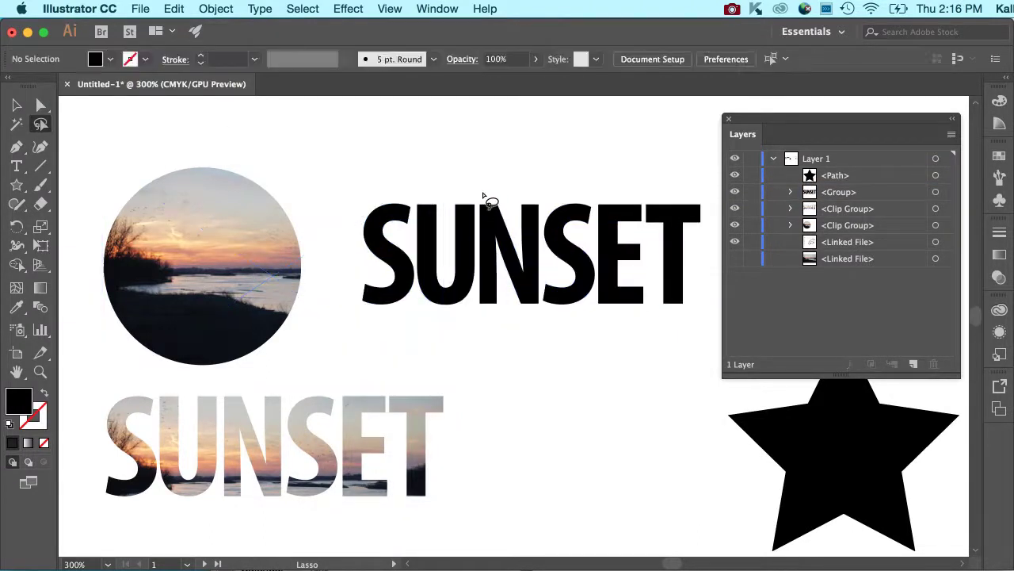
{"action": "mouse_move", "coordinate": [450, 214]}
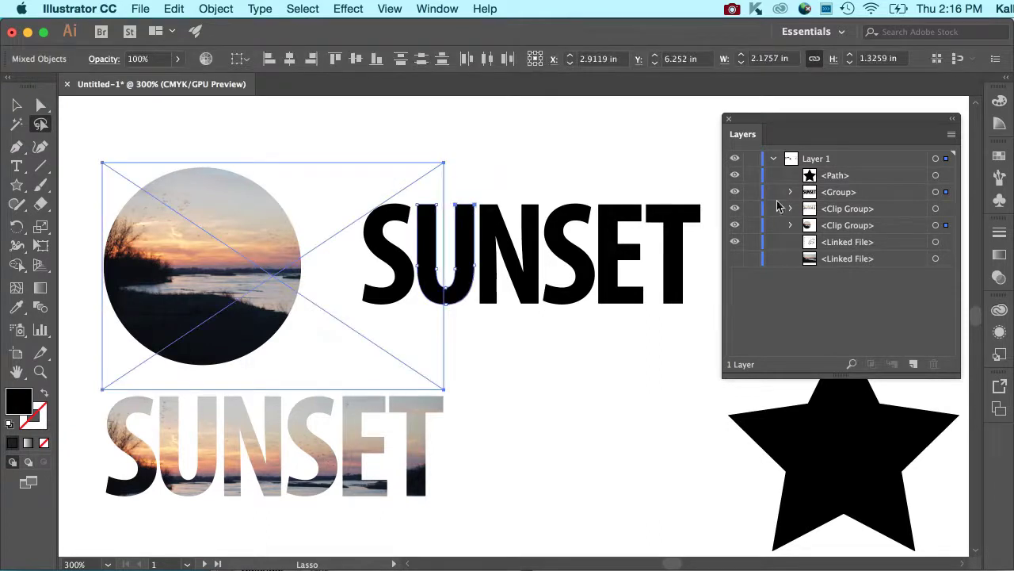
{"action": "mouse_move", "coordinate": [751, 232]}
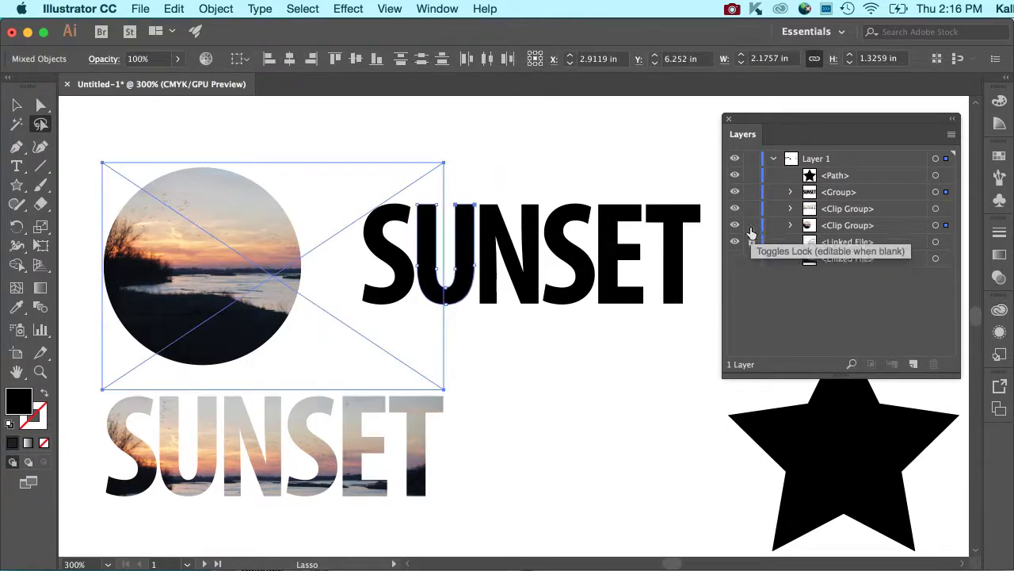
{"action": "left_click", "coordinate": [751, 242]}
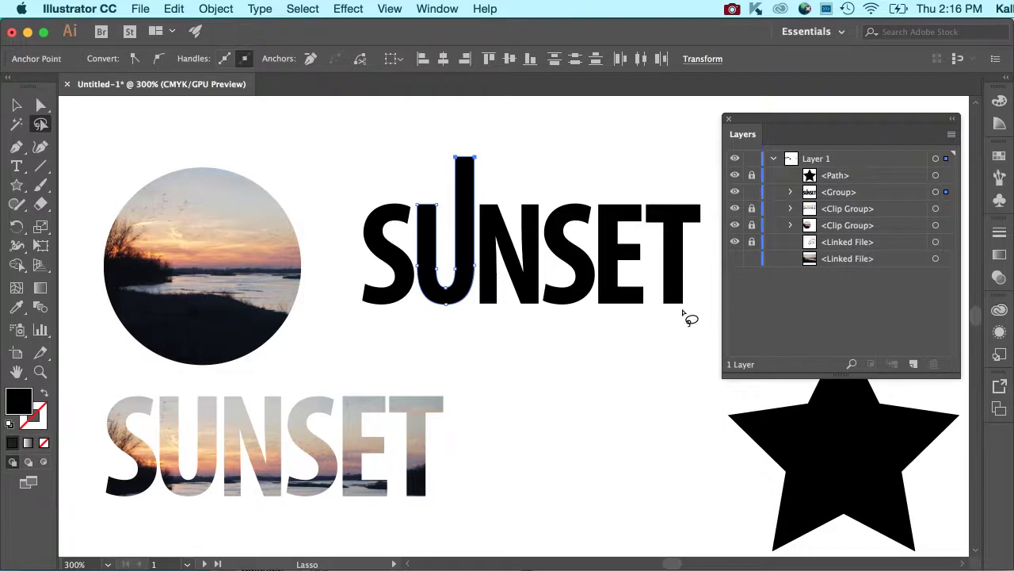
Stretch the U upward and pull the T's bottom points below the other letters.
{"action": "left_click", "coordinate": [682, 309]}
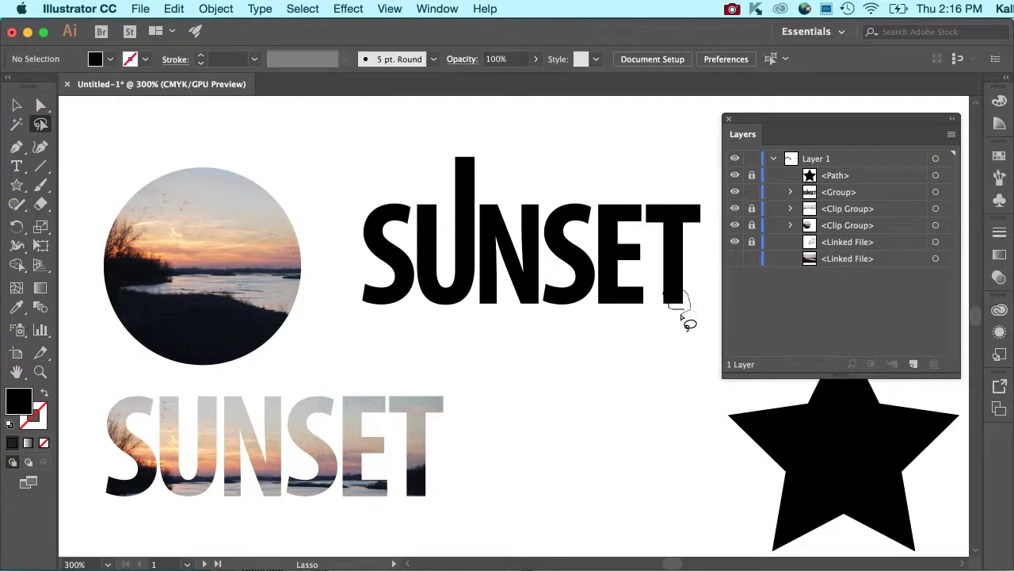
{"action": "left_click", "coordinate": [674, 285]}
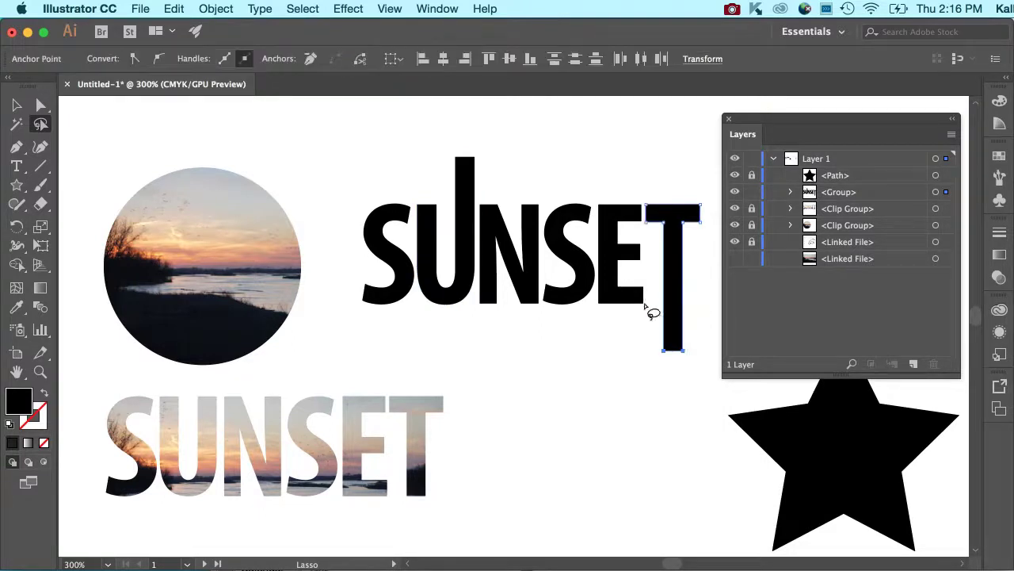
{"action": "left_click", "coordinate": [617, 149]}
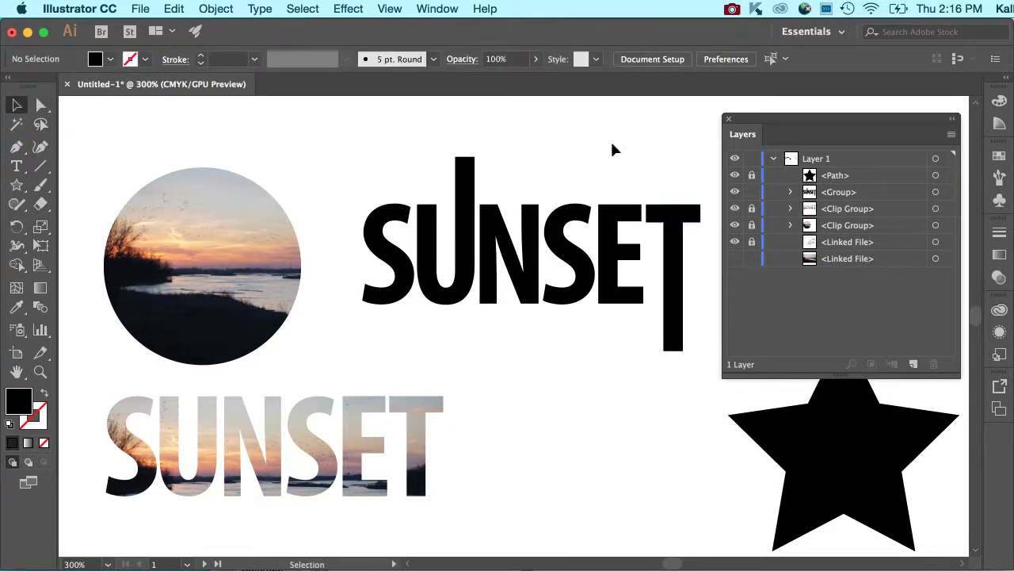
{"action": "mouse_move", "coordinate": [569, 300]}
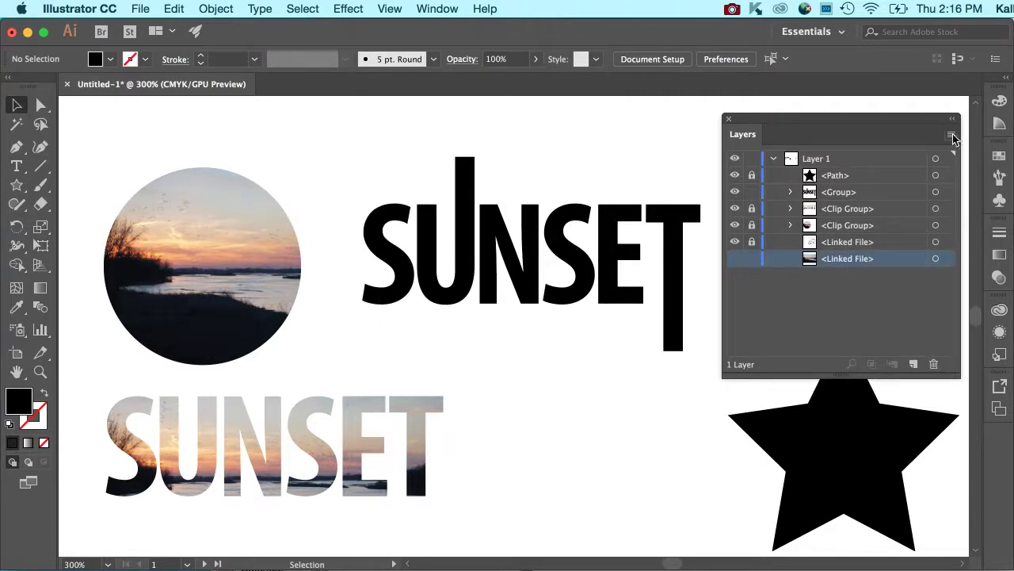
Duplicate the linked sunset photo repeatedly using the Layers panel menu's Duplicate command.
{"action": "left_click", "coordinate": [953, 135]}
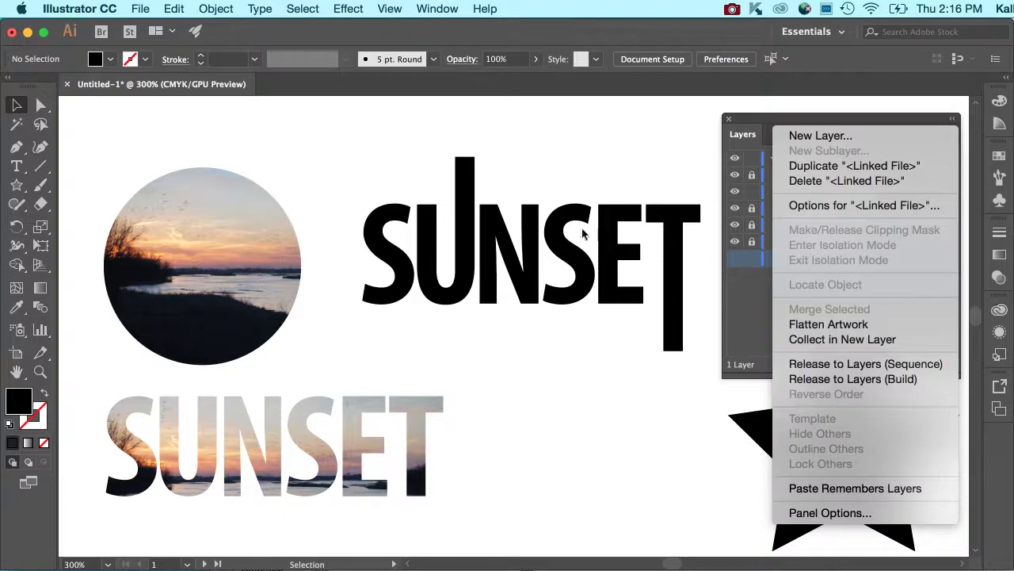
{"action": "mouse_move", "coordinate": [711, 178]}
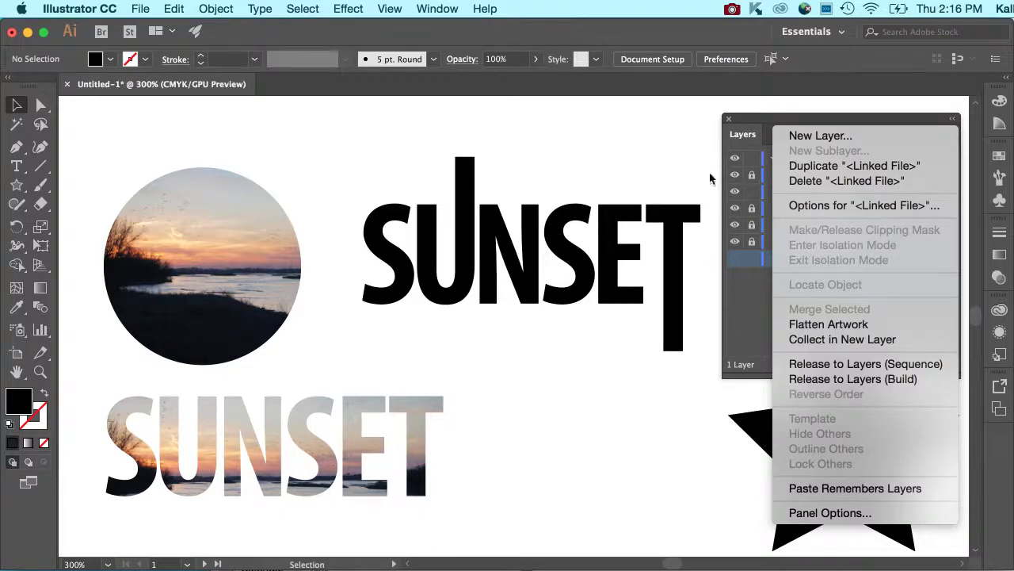
{"action": "mouse_move", "coordinate": [866, 378]}
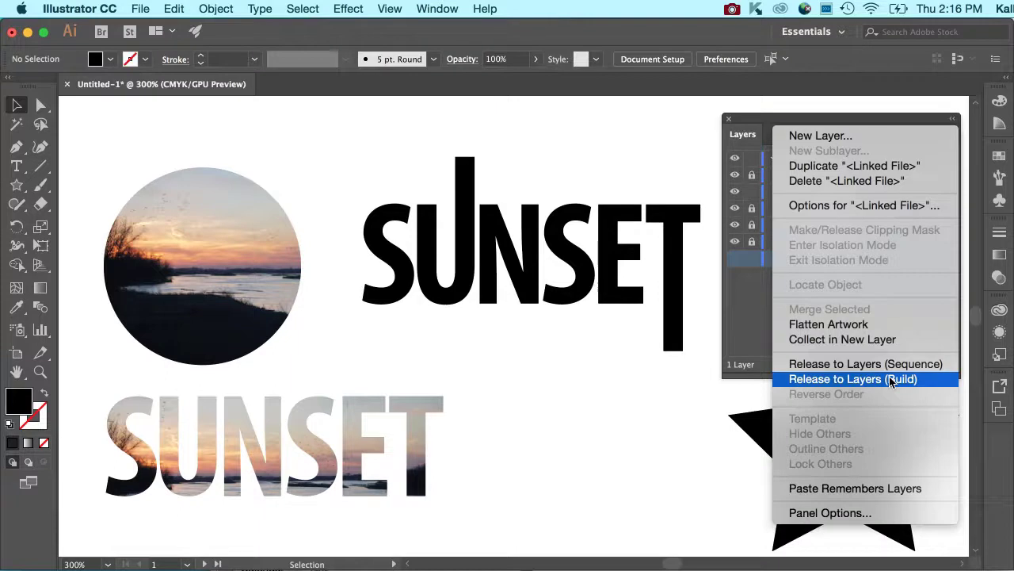
{"action": "mouse_move", "coordinate": [864, 205]}
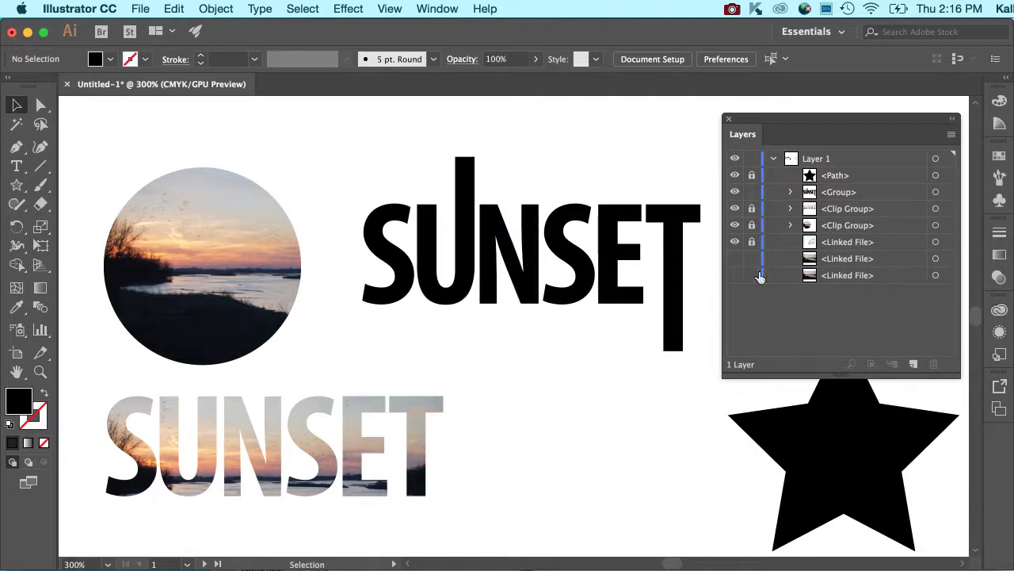
{"action": "left_click", "coordinate": [951, 134]}
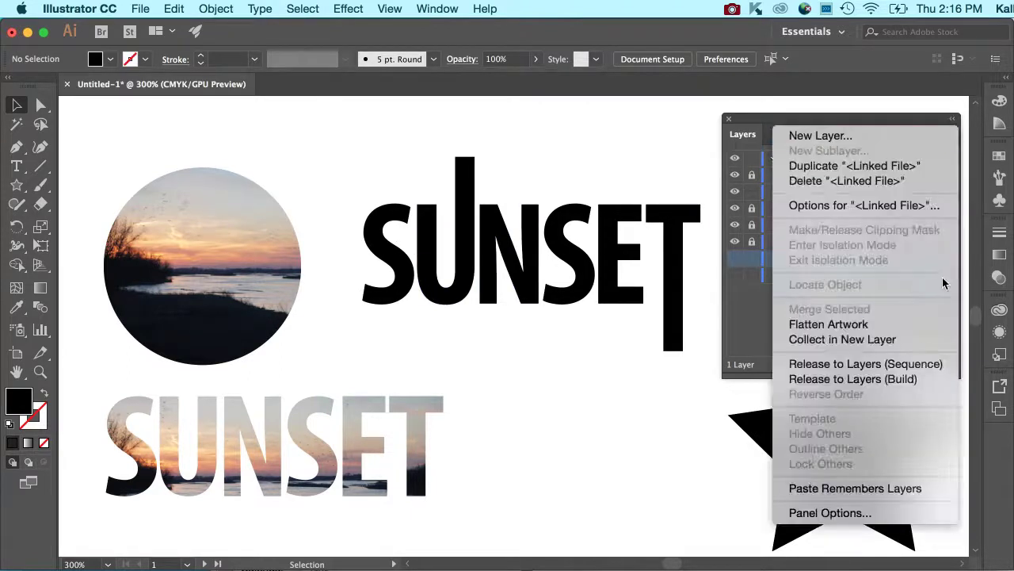
{"action": "mouse_move", "coordinate": [848, 181]}
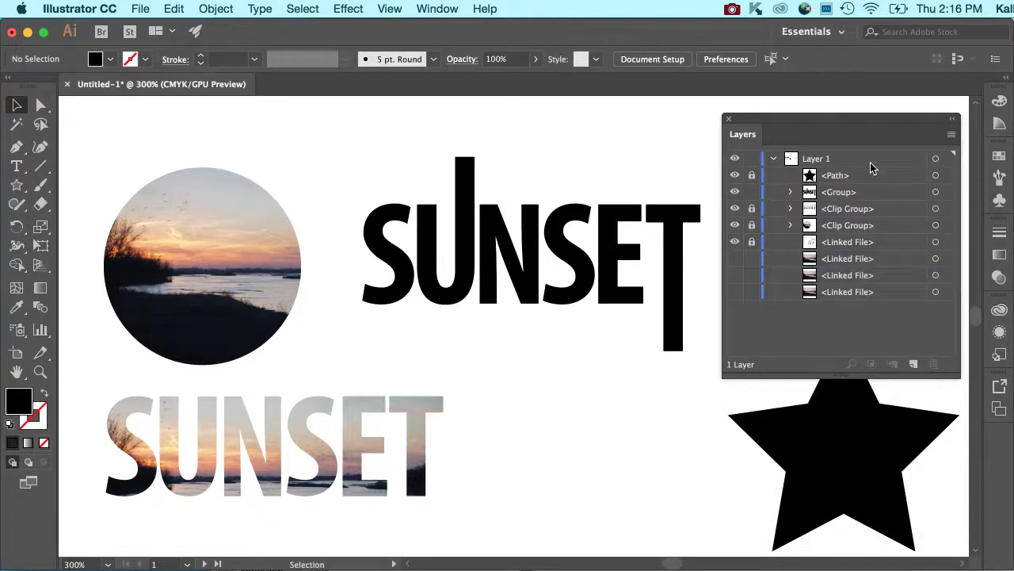
{"action": "left_click", "coordinate": [847, 258]}
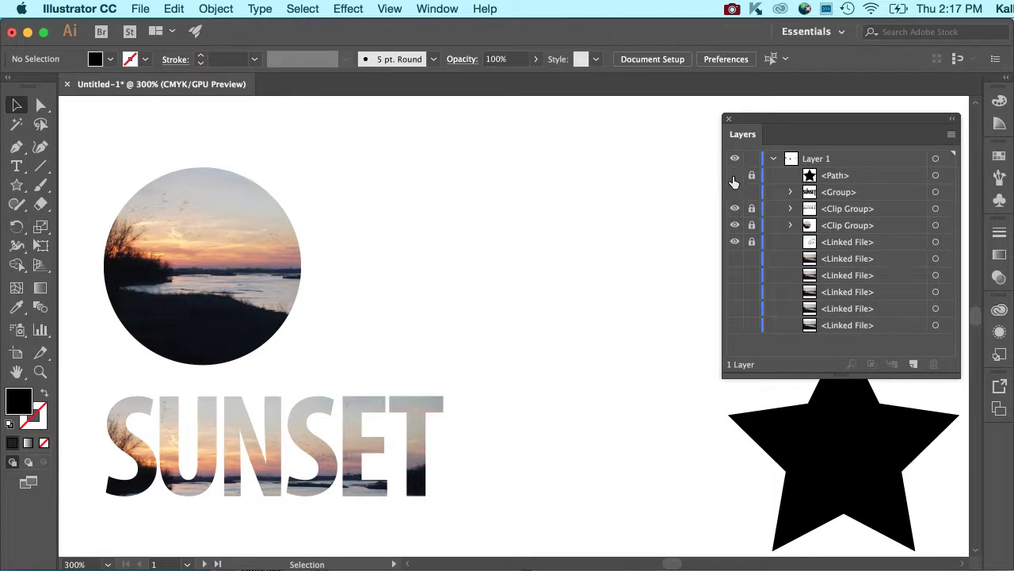
Hide the star and photo-filled circle, show one photo copy, and select the black SUNSET group.
{"action": "left_click", "coordinate": [734, 242]}
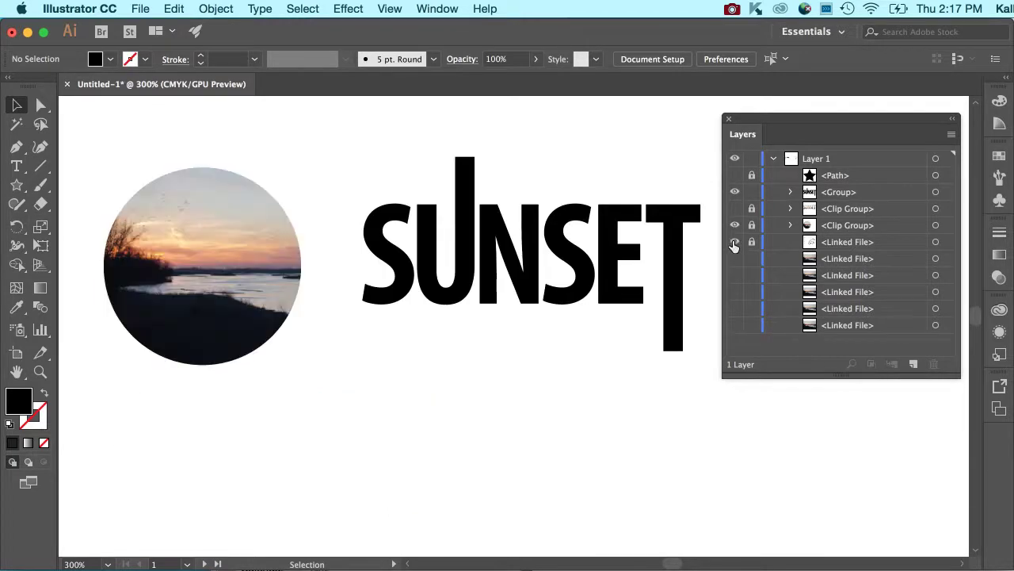
{"action": "left_click", "coordinate": [735, 242]}
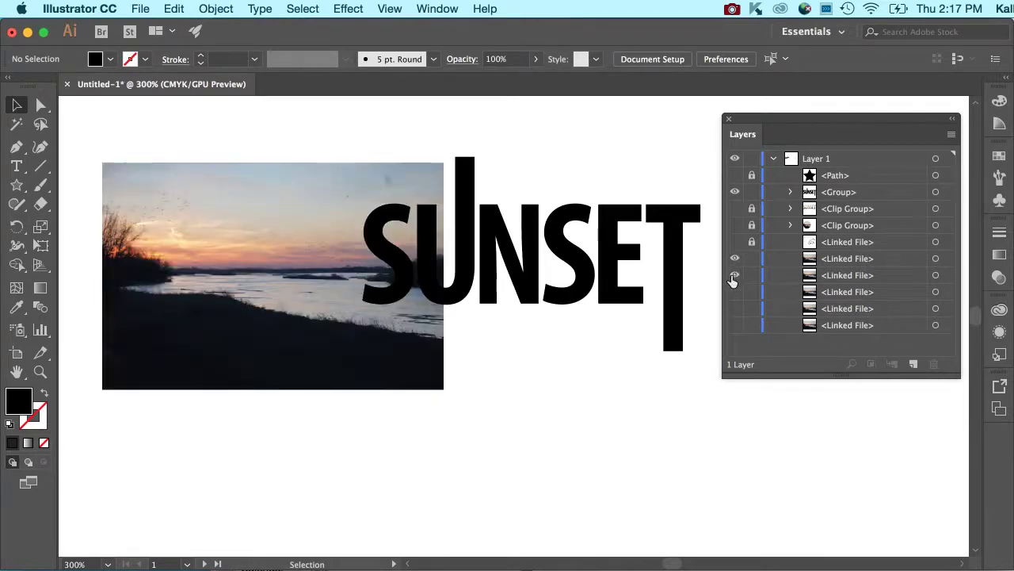
{"action": "left_click", "coordinate": [734, 275]}
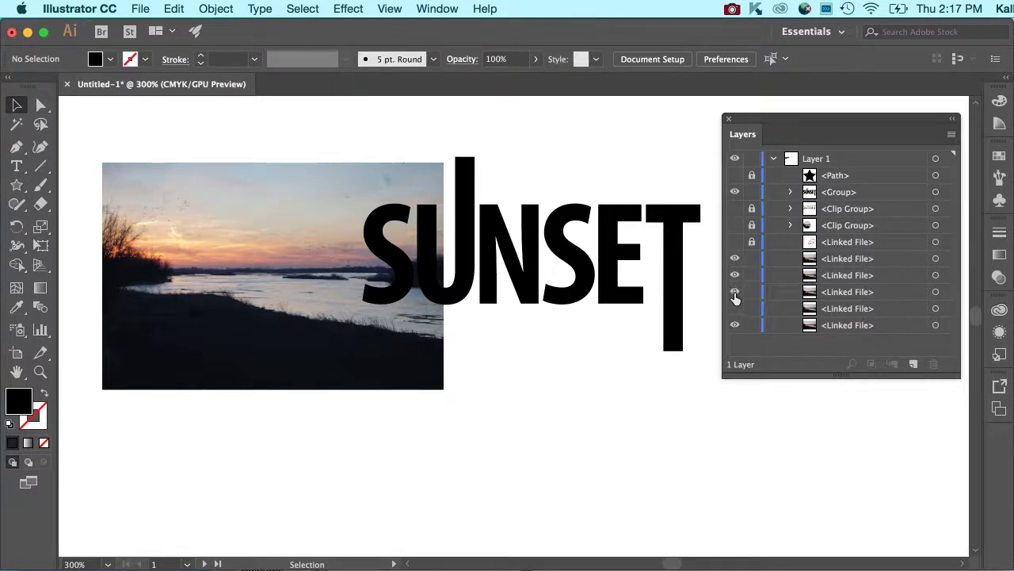
{"action": "left_click", "coordinate": [839, 192]}
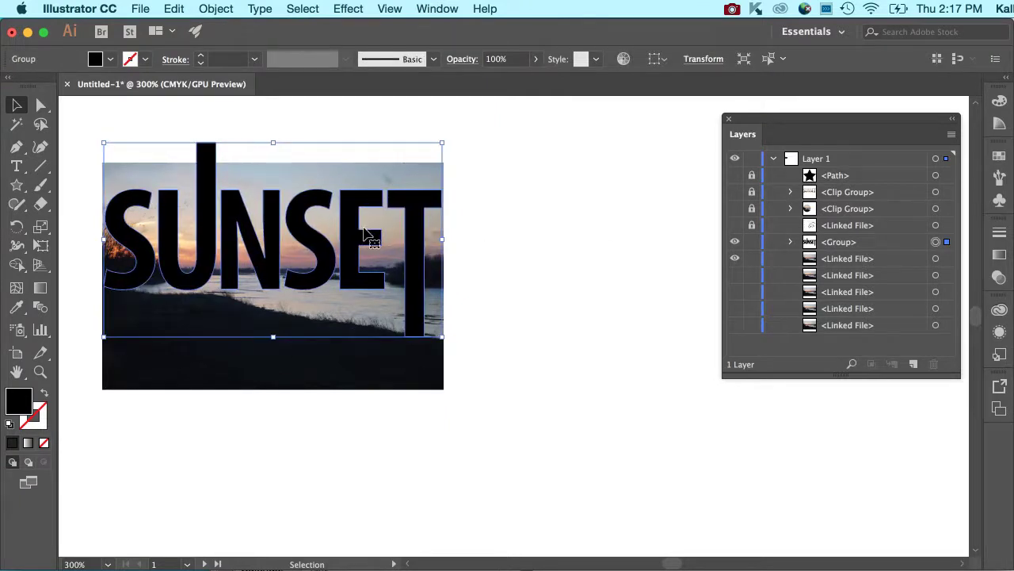
{"action": "left_click", "coordinate": [554, 436]}
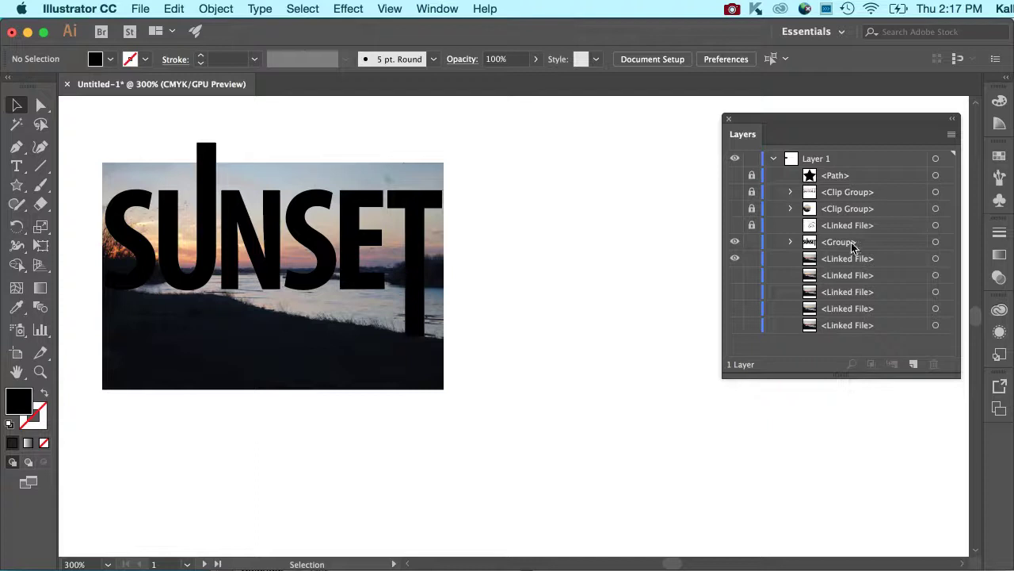
{"action": "left_click", "coordinate": [838, 241]}
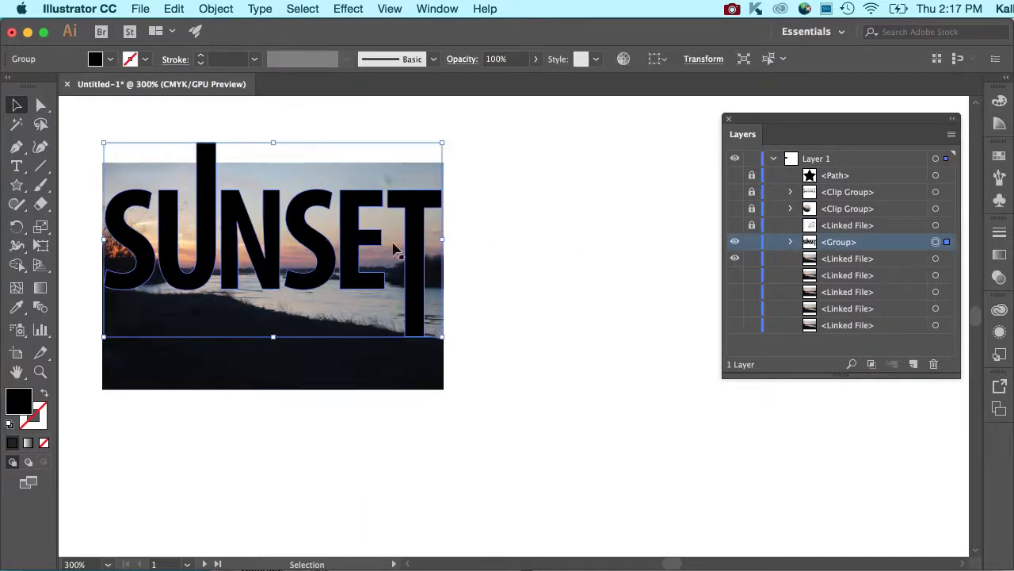
Expand the SUNSET group with Object > Expand and select its letter shapes in Layers.
{"action": "left_click", "coordinate": [215, 9]}
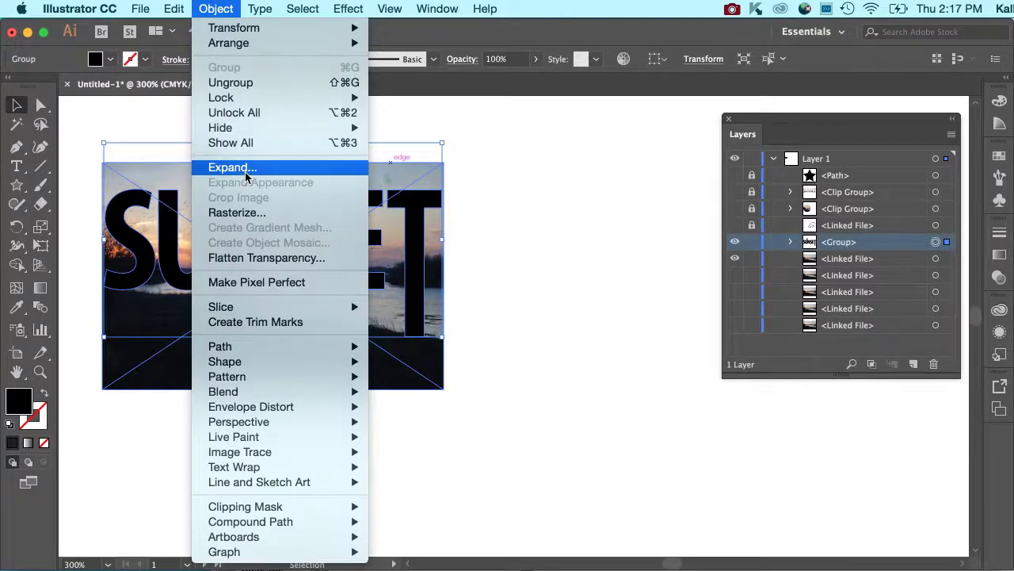
{"action": "left_click", "coordinate": [232, 166]}
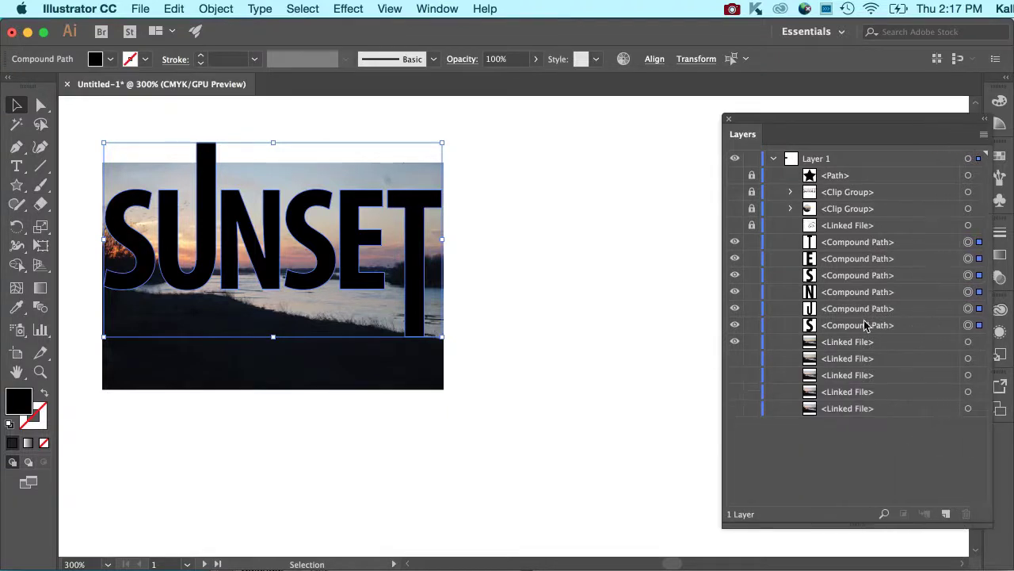
{"action": "left_click", "coordinate": [858, 325]}
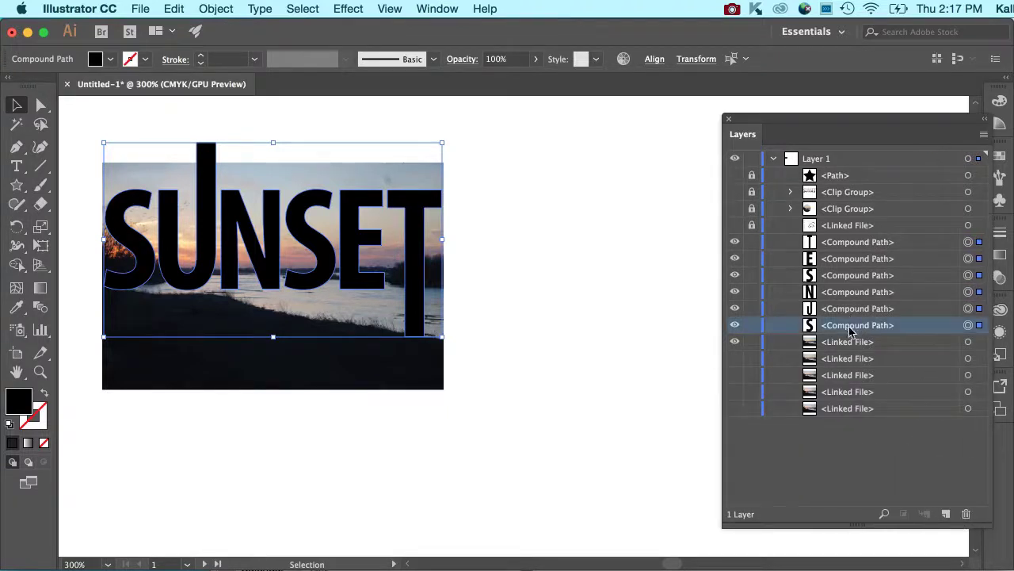
{"action": "left_click", "coordinate": [848, 342]}
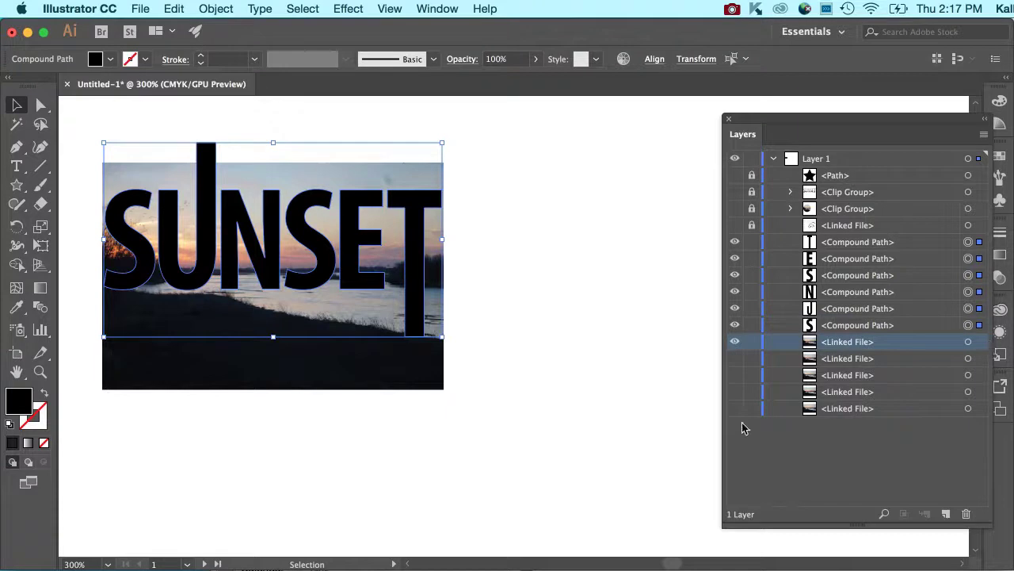
{"action": "left_click", "coordinate": [491, 240]}
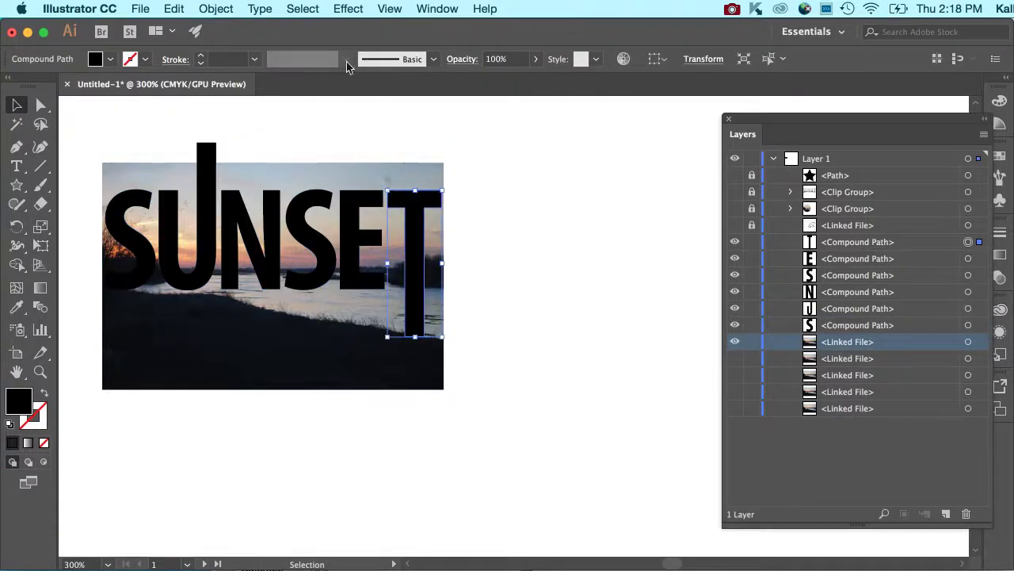
Deselect everything, then select the SUNSET letter group with the photo and regroup them.
{"action": "left_click", "coordinate": [302, 9]}
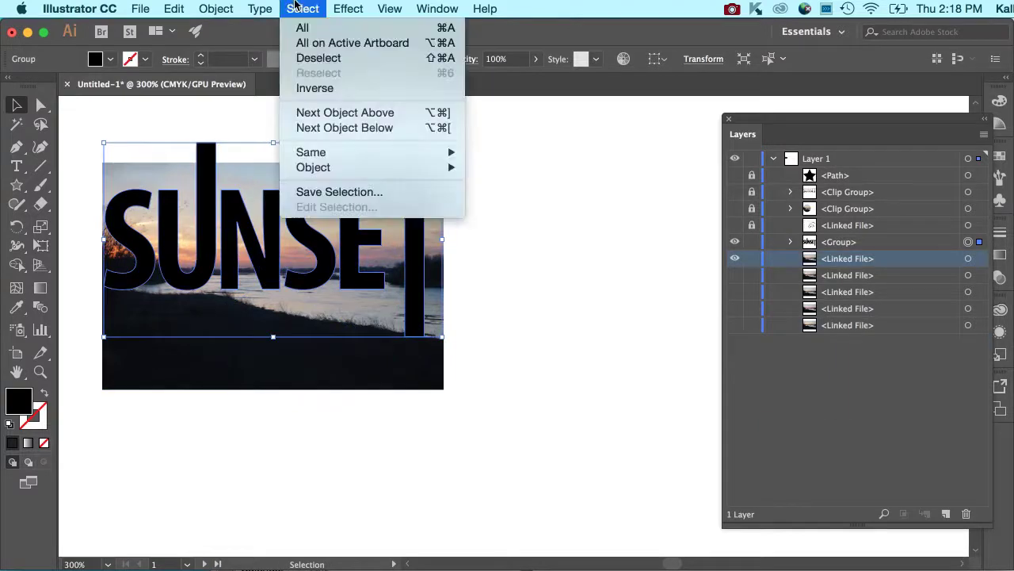
{"action": "mouse_move", "coordinate": [319, 58]}
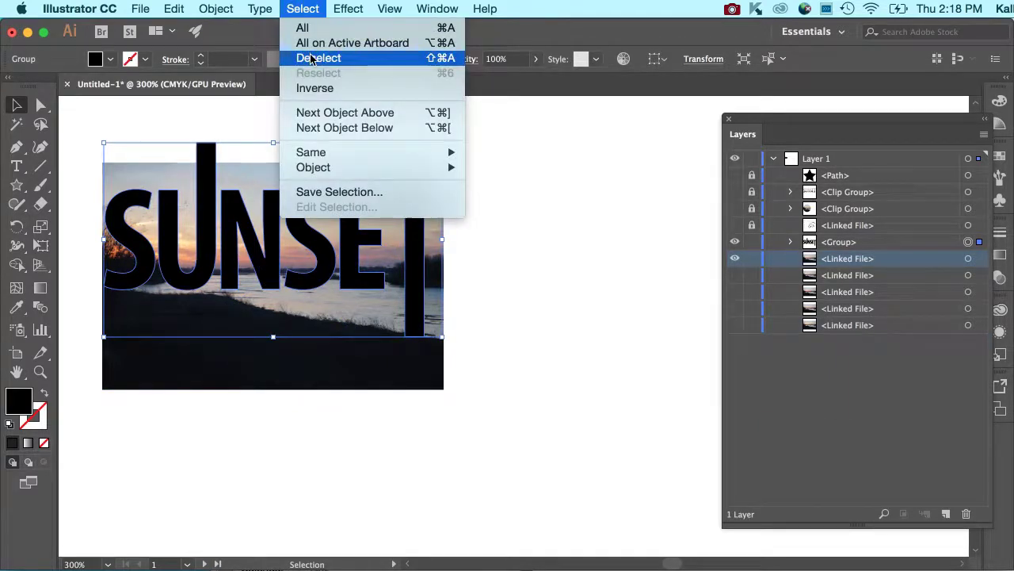
{"action": "left_click", "coordinate": [319, 58]}
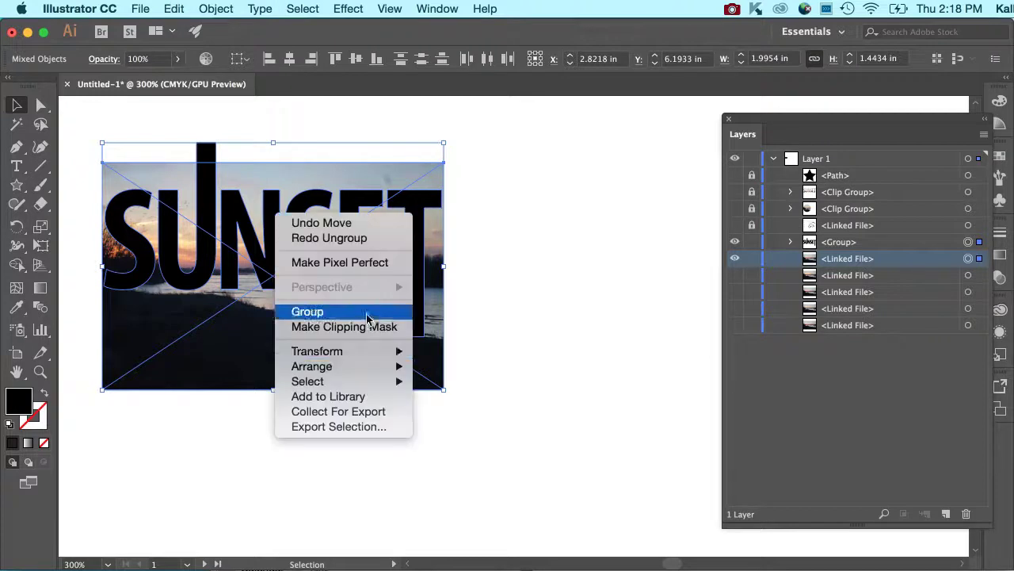
{"action": "left_click", "coordinate": [307, 310]}
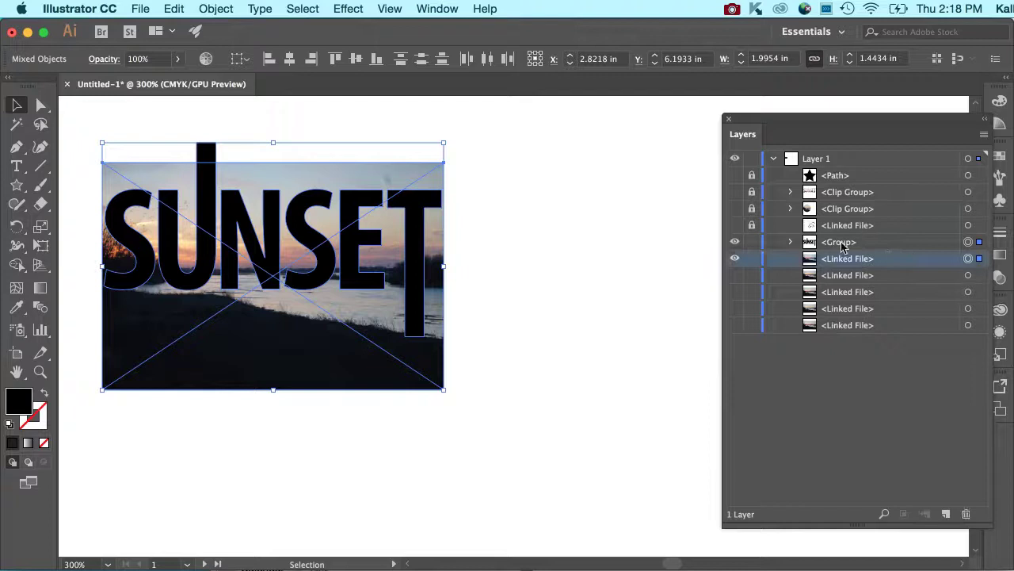
{"action": "left_click", "coordinate": [791, 242]}
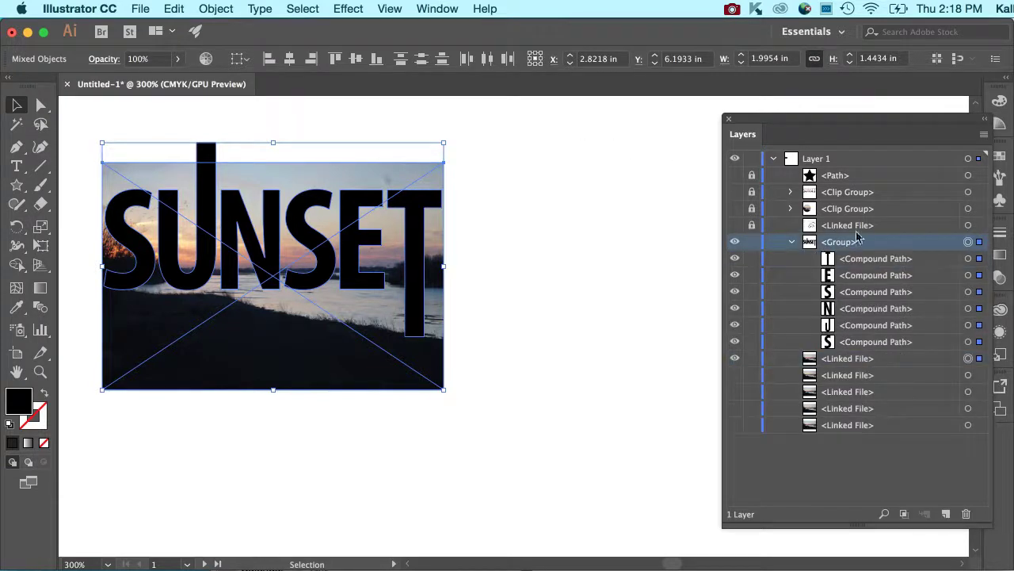
{"action": "left_click", "coordinate": [216, 8]}
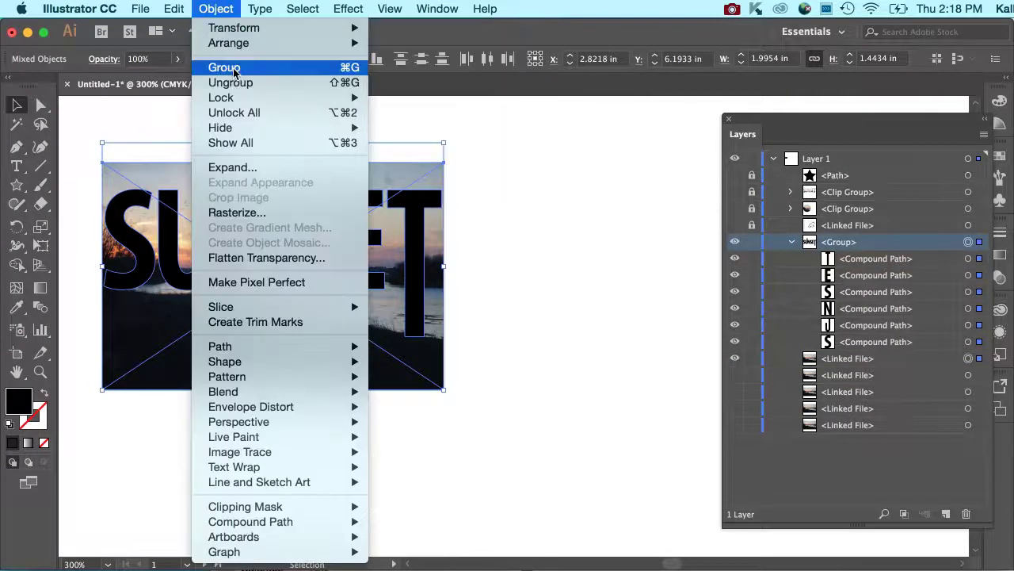
Ungroup the letters, show a photo copy, and clip it inside the first S.
{"action": "left_click", "coordinate": [224, 67]}
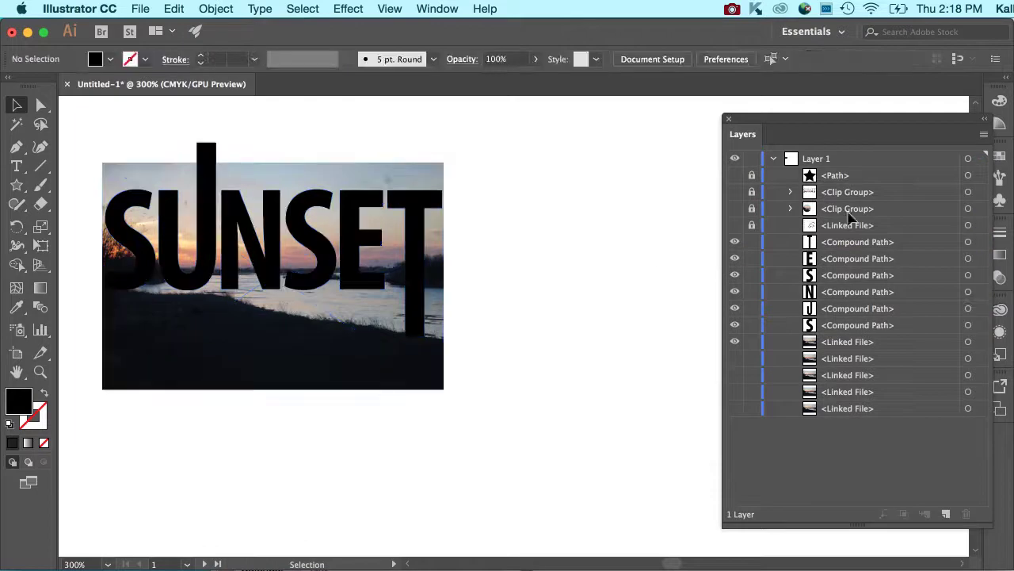
{"action": "left_click", "coordinate": [858, 242]}
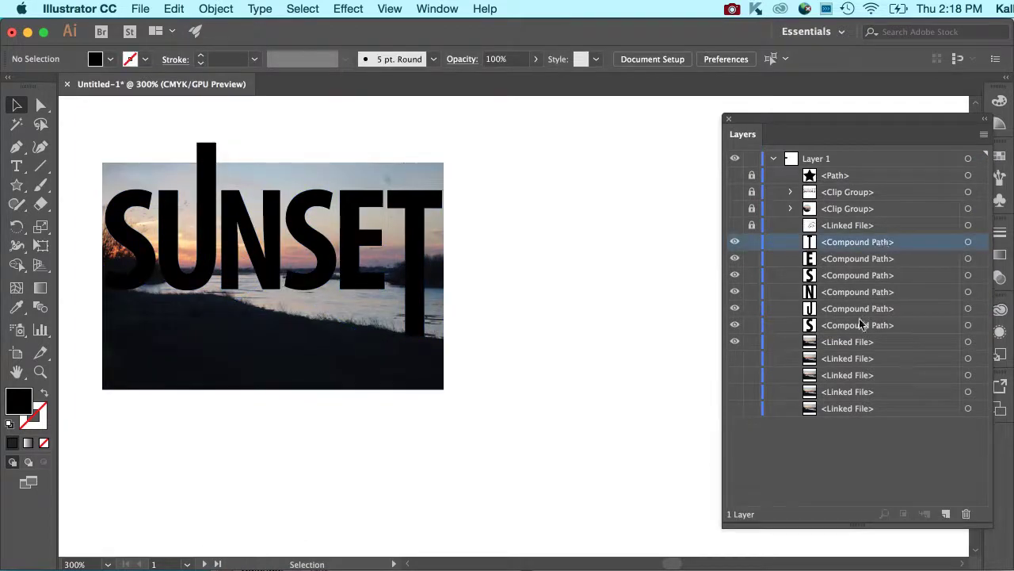
{"action": "left_click", "coordinate": [858, 325]}
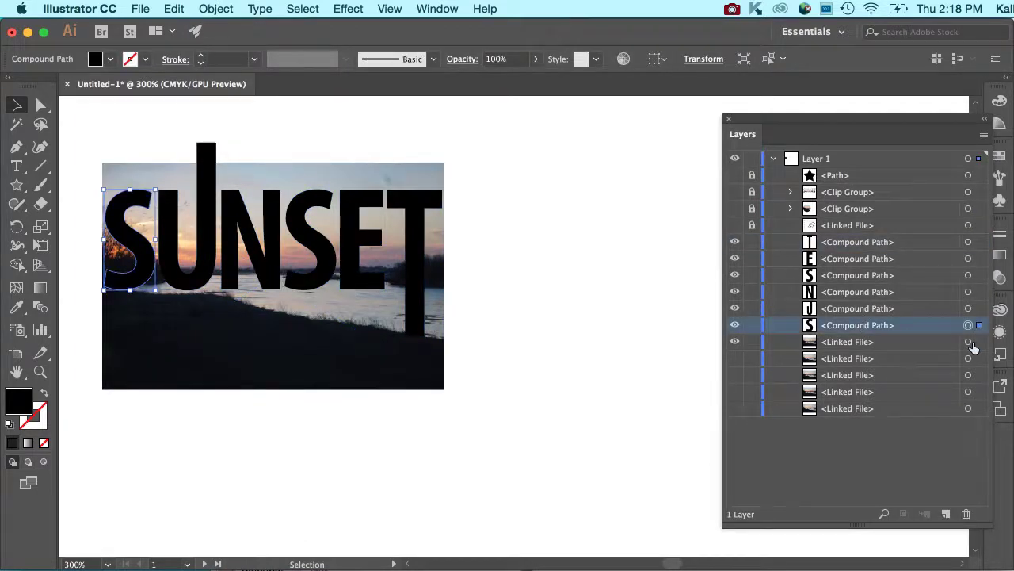
{"action": "left_click", "coordinate": [968, 341]}
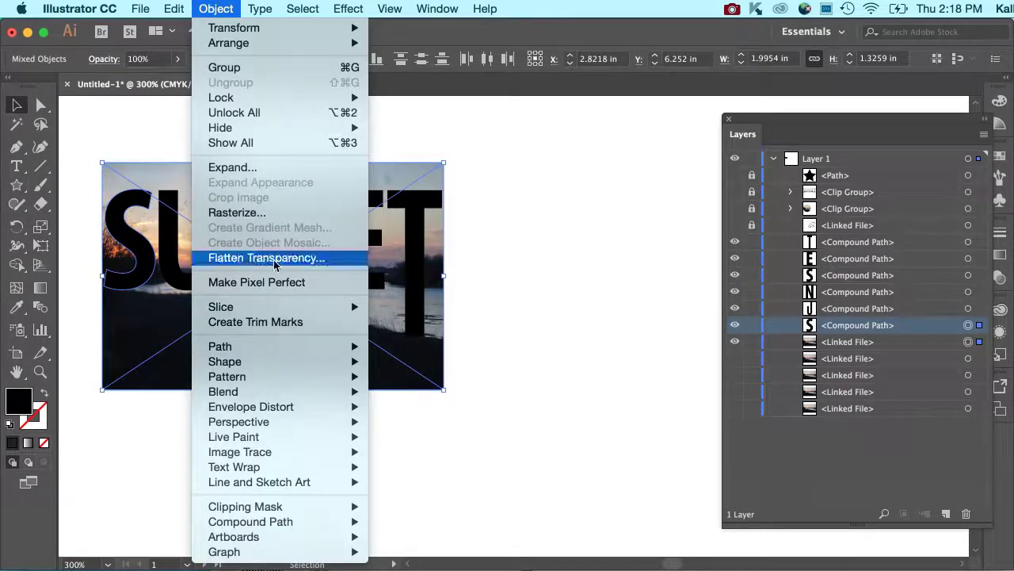
{"action": "left_click", "coordinate": [266, 258]}
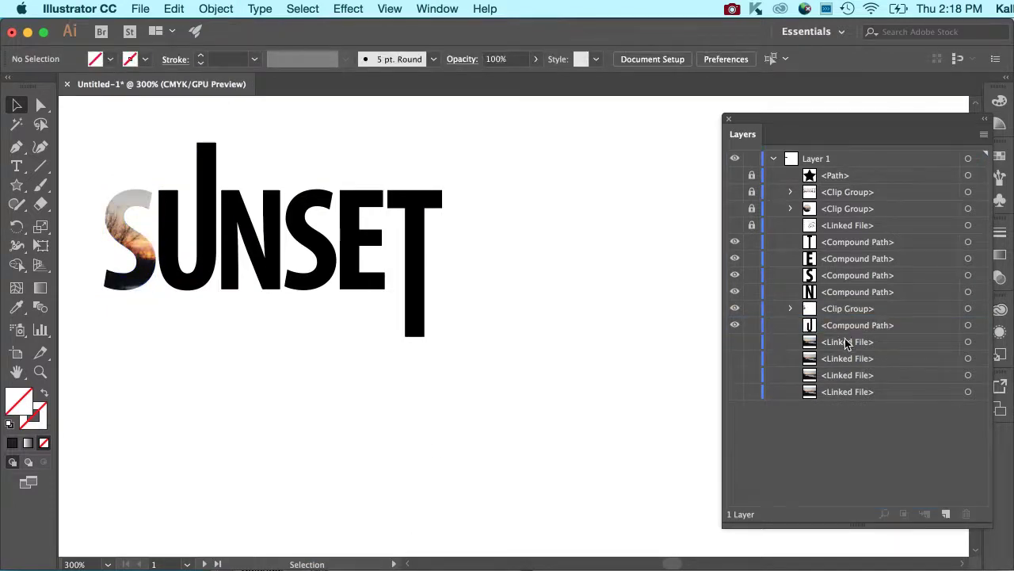
Show the next photo copy, select it with the U, and make a clipping mask.
{"action": "left_click", "coordinate": [735, 341]}
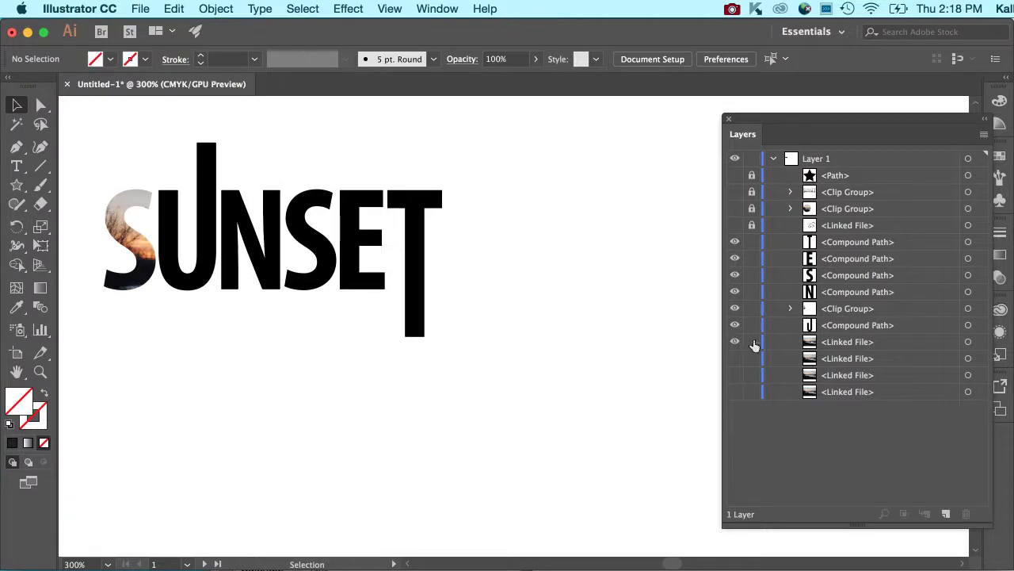
{"action": "left_click", "coordinate": [968, 324]}
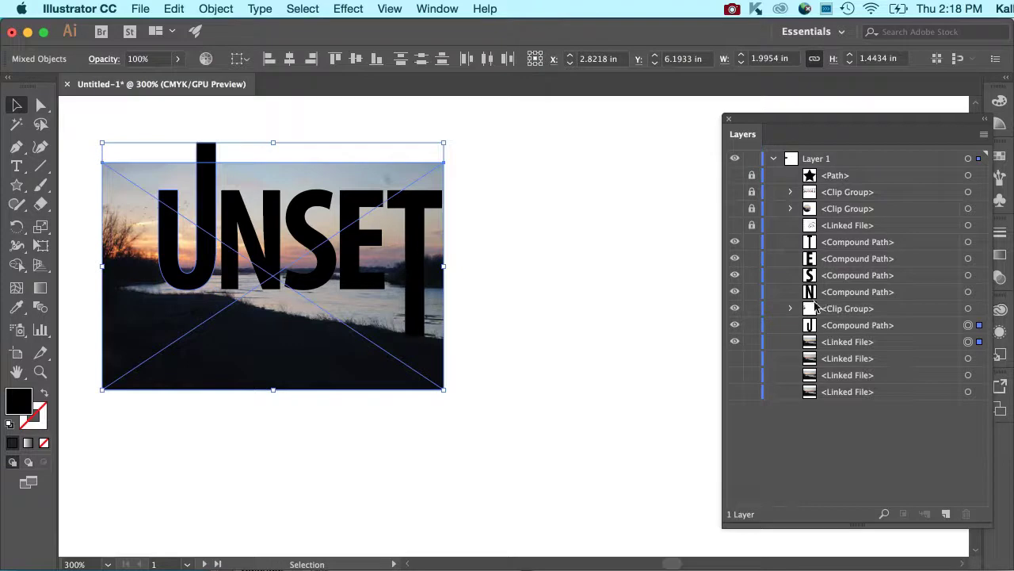
{"action": "left_click", "coordinate": [216, 8]}
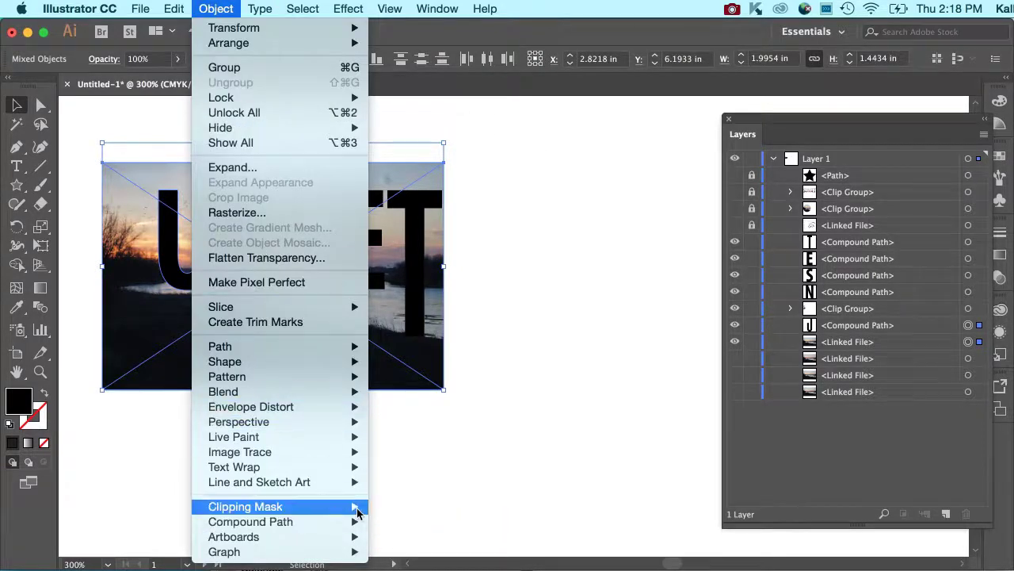
{"action": "left_click", "coordinate": [245, 506]}
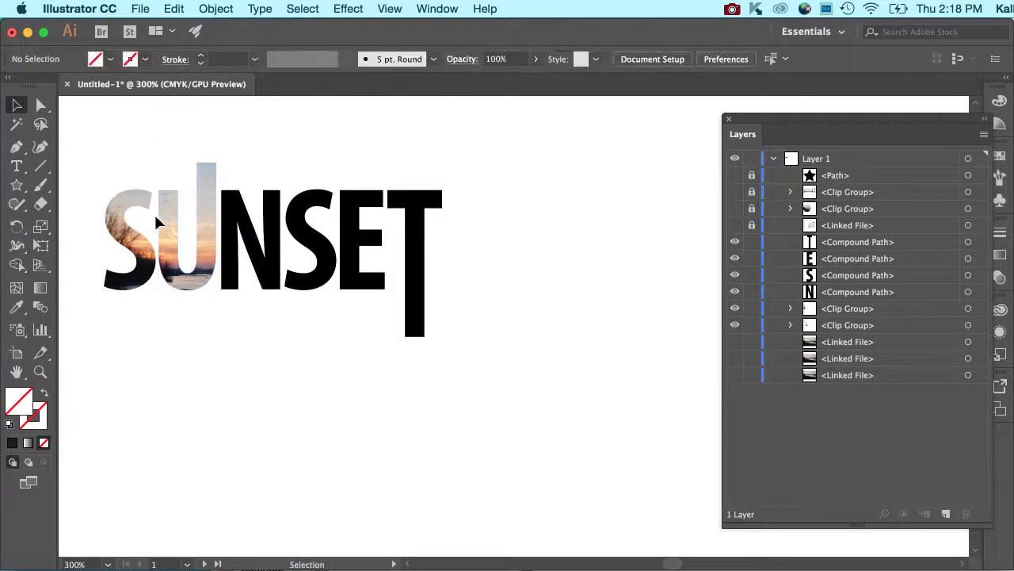
{"action": "mouse_move", "coordinate": [242, 180]}
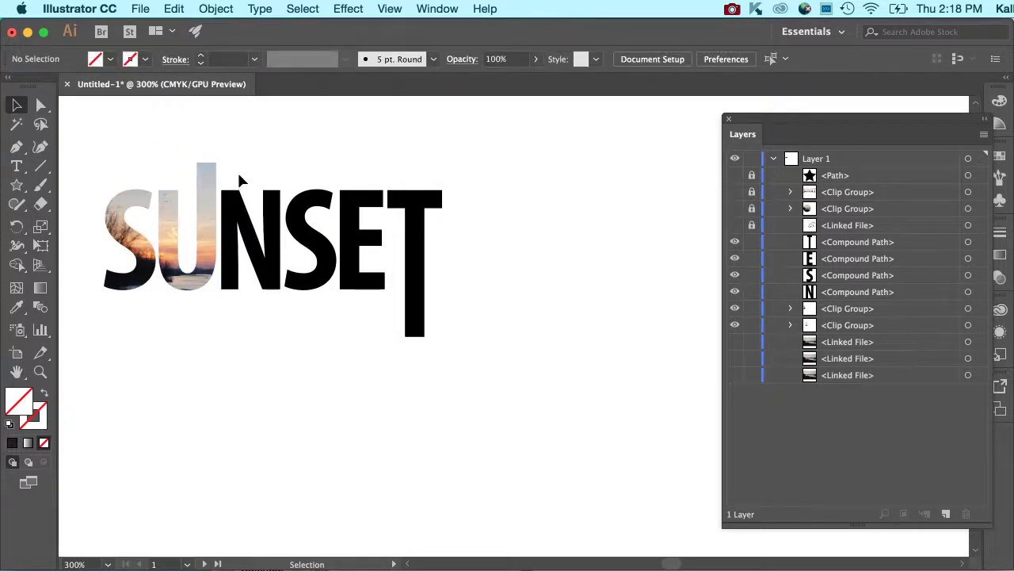
{"action": "mouse_move", "coordinate": [854, 388]}
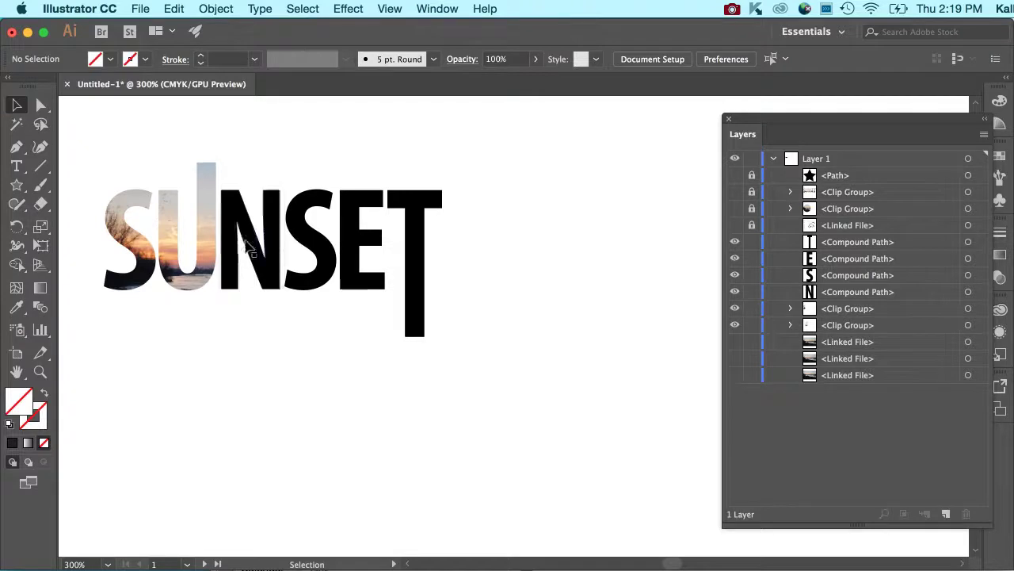
{"action": "mouse_move", "coordinate": [400, 241]}
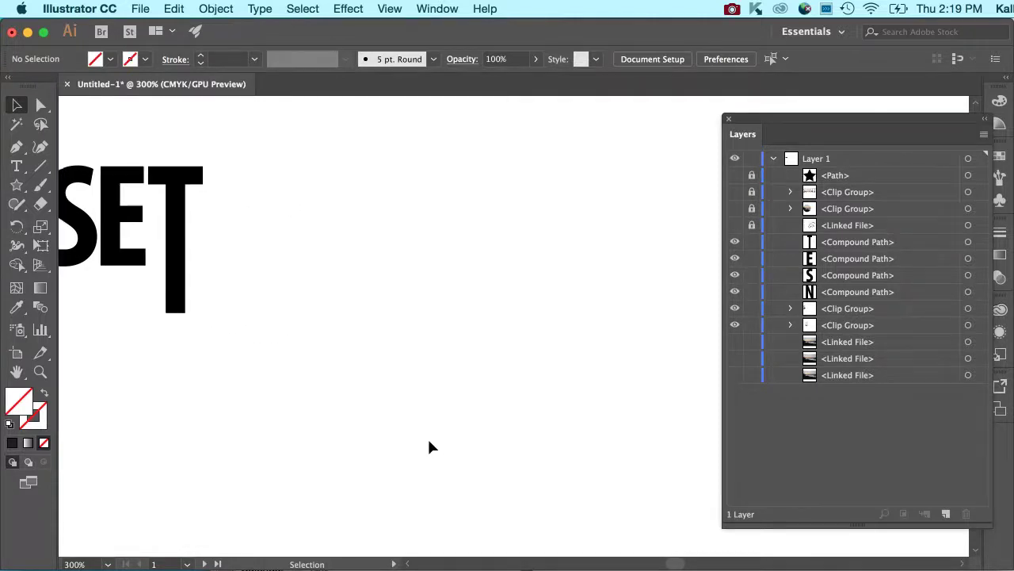
Unhide the star, draw a hexagon with the Polygon Tool, and fill it dark blue.
{"action": "left_click", "coordinate": [735, 175]}
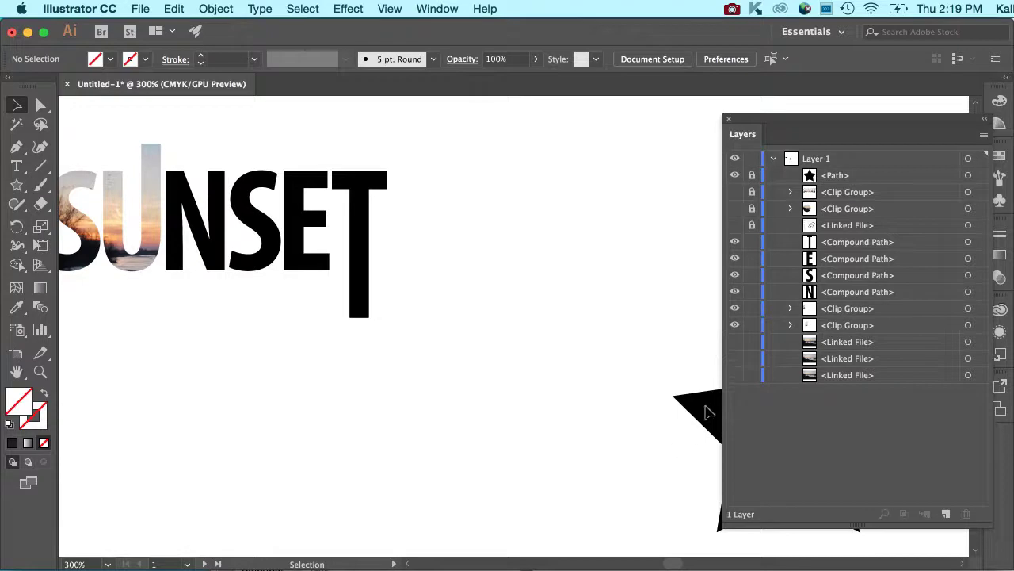
{"action": "mouse_move", "coordinate": [809, 122]}
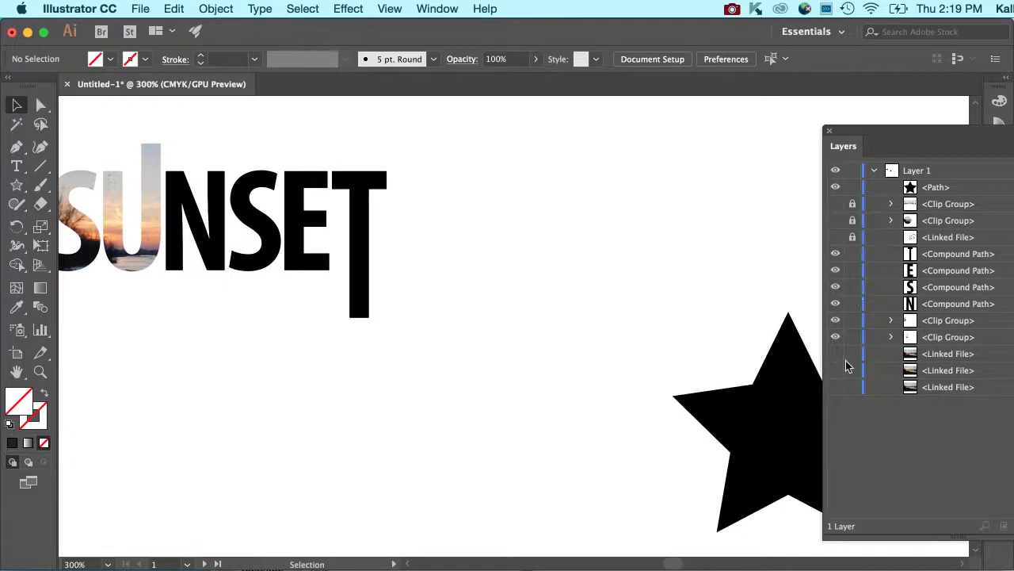
{"action": "mouse_move", "coordinate": [887, 218]}
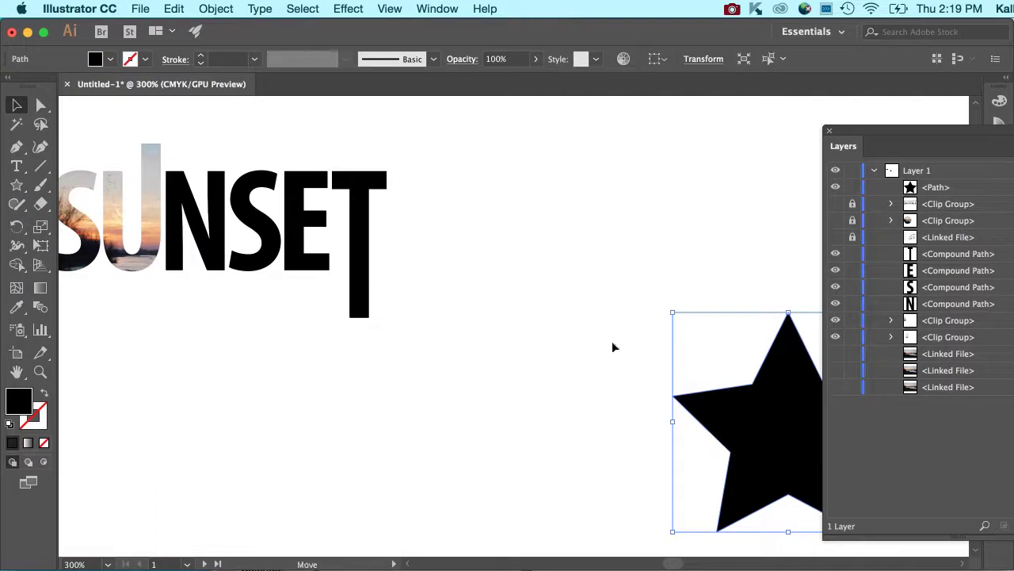
{"action": "left_click", "coordinate": [15, 188]}
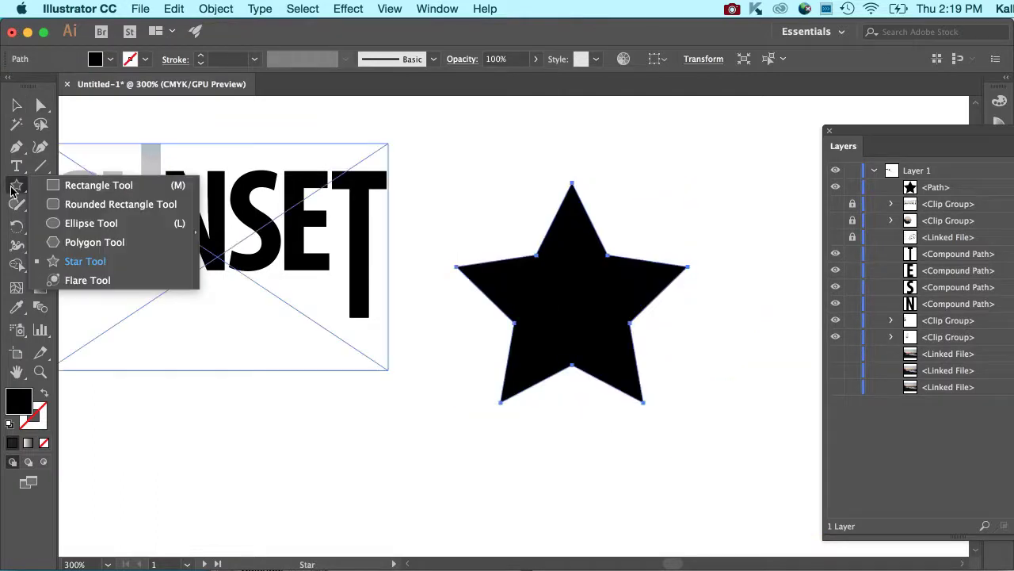
{"action": "mouse_move", "coordinate": [64, 250]}
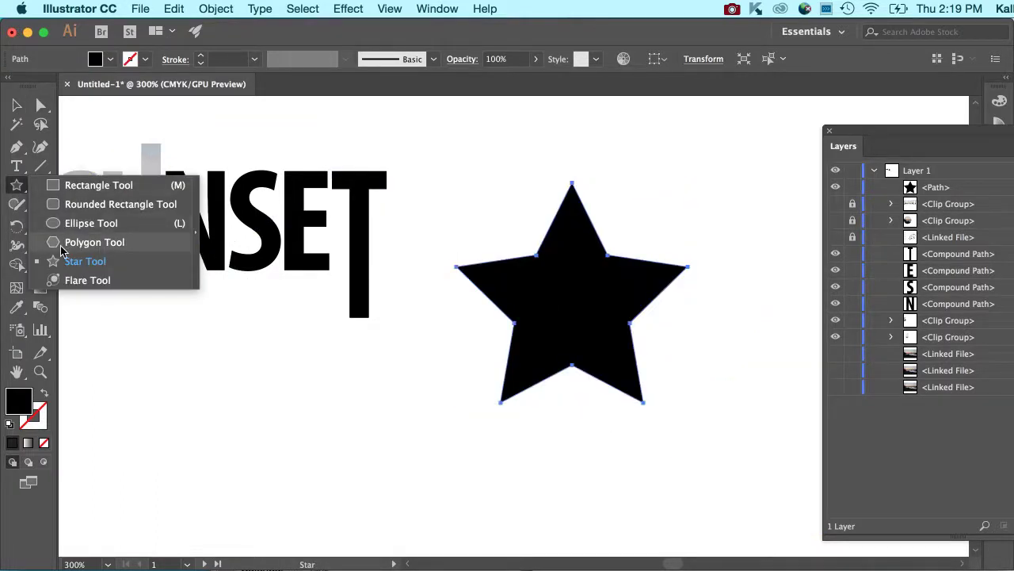
{"action": "left_click", "coordinate": [94, 242]}
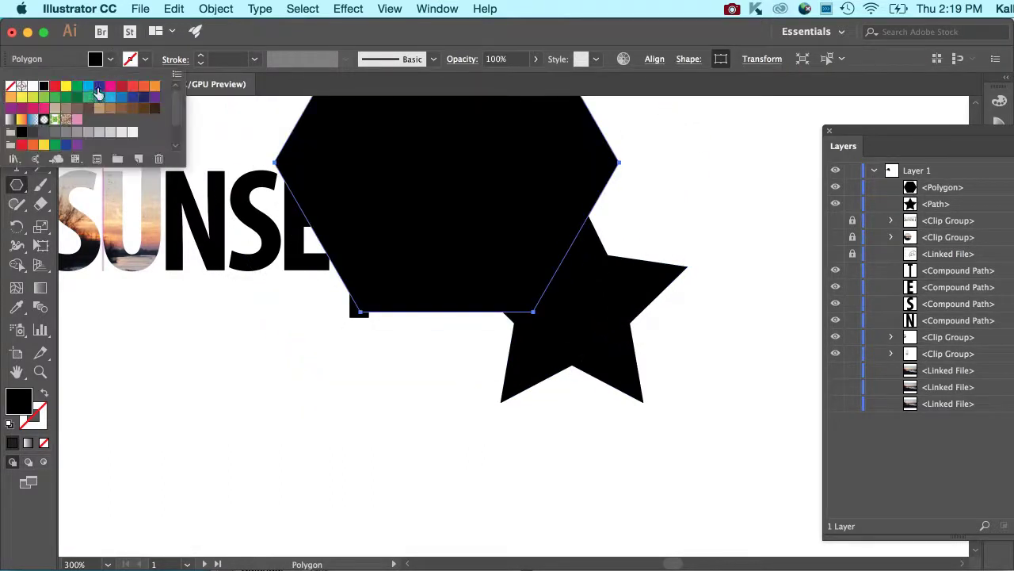
{"action": "left_click", "coordinate": [88, 86]}
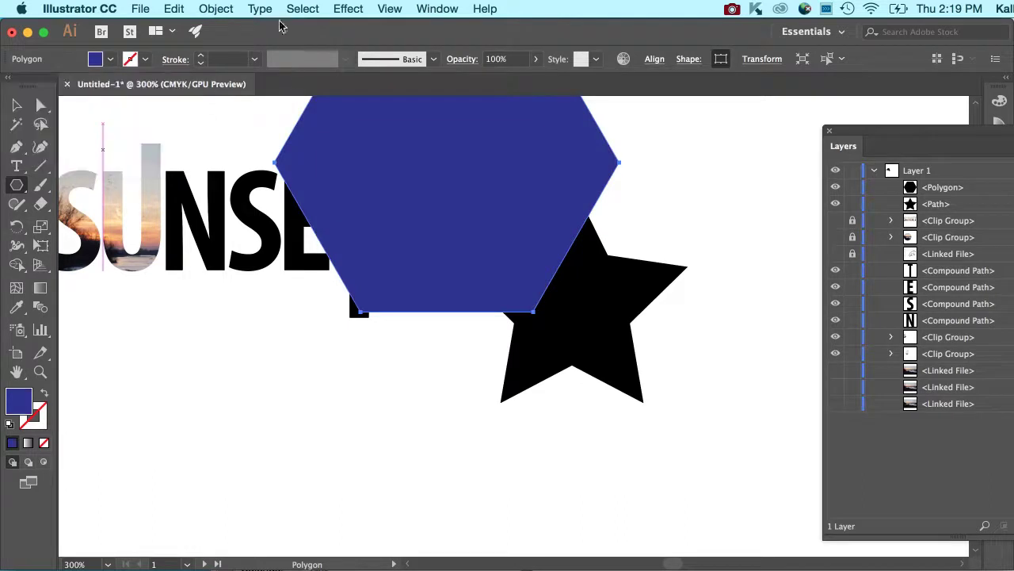
Select the star and hexagon and bring the star to the front.
{"action": "left_click", "coordinate": [16, 105]}
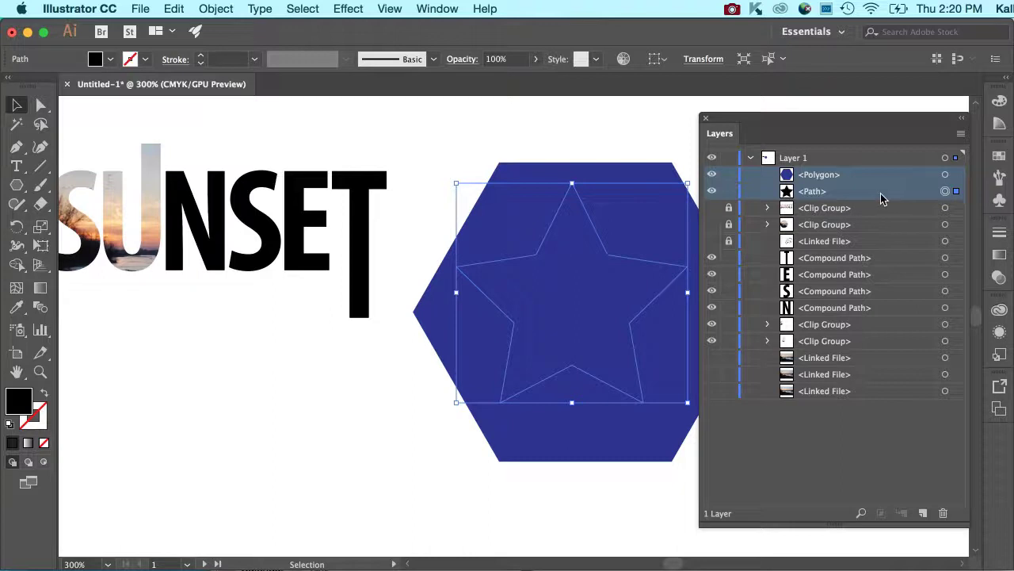
{"action": "left_click", "coordinate": [215, 9]}
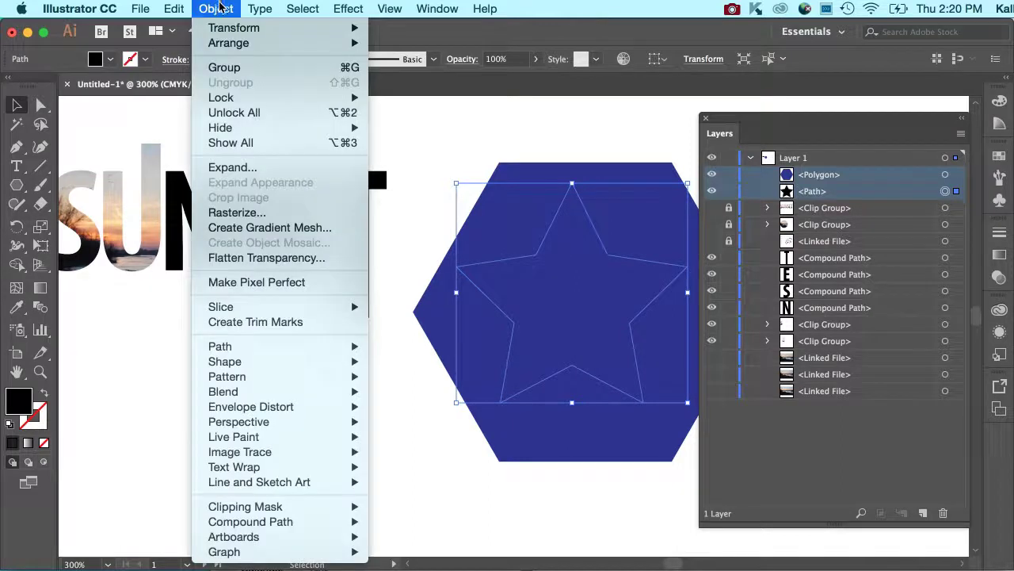
{"action": "mouse_move", "coordinate": [230, 43]}
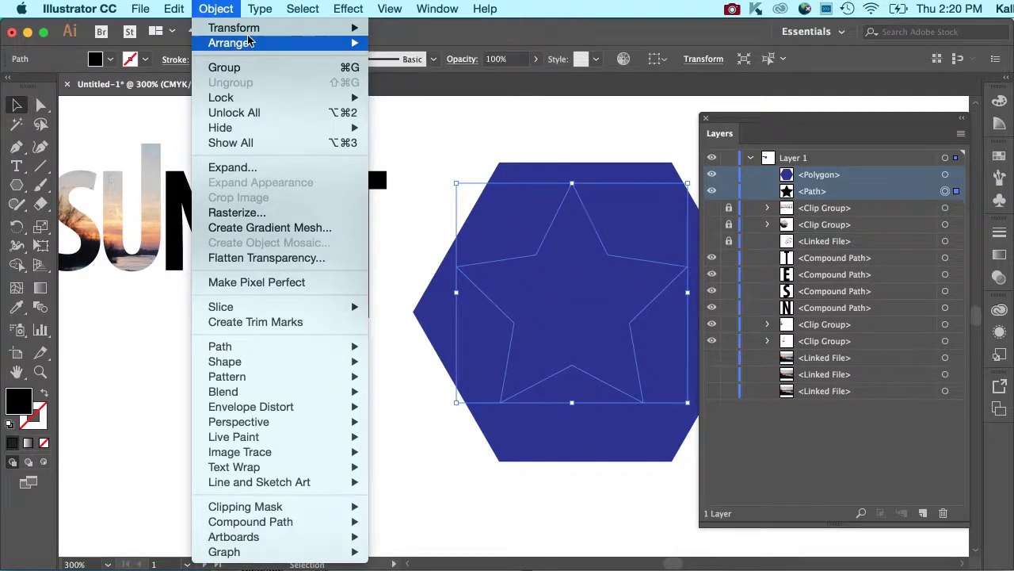
{"action": "mouse_move", "coordinate": [230, 43]}
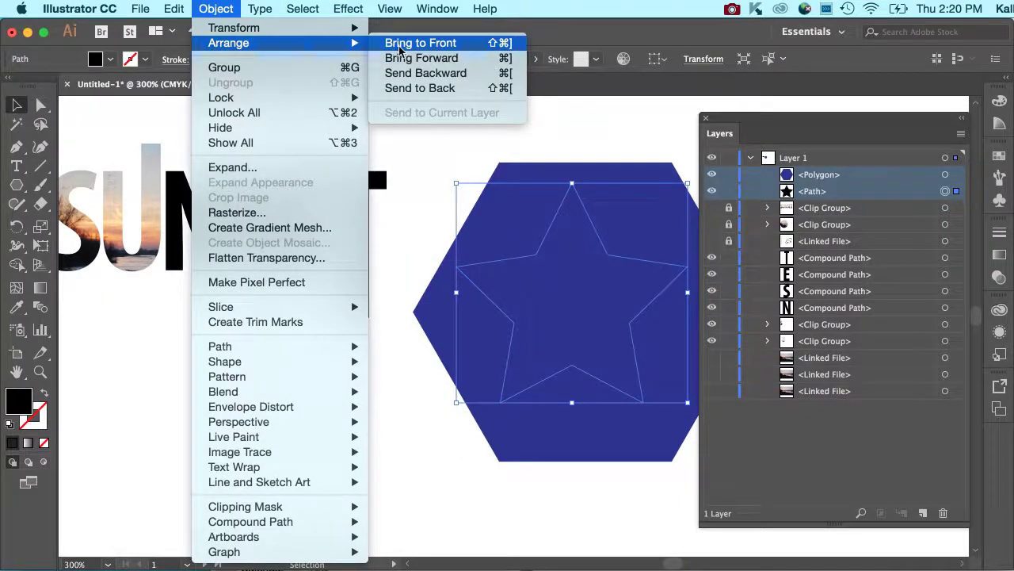
{"action": "left_click", "coordinate": [420, 43]}
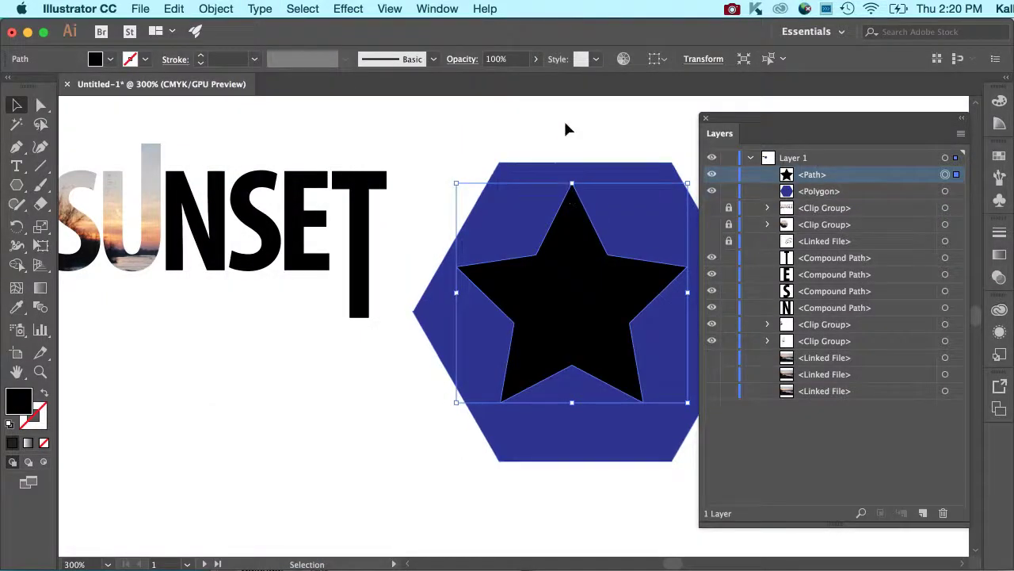
Make a clipping mask from the selected star and hexagon via the context menu.
{"action": "right_click", "coordinate": [618, 226]}
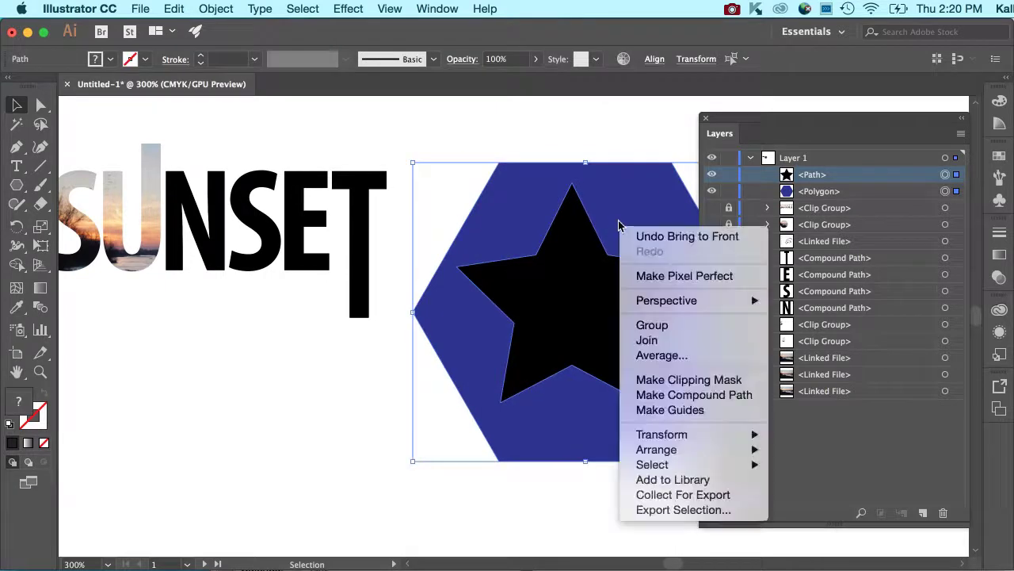
{"action": "mouse_move", "coordinate": [698, 369]}
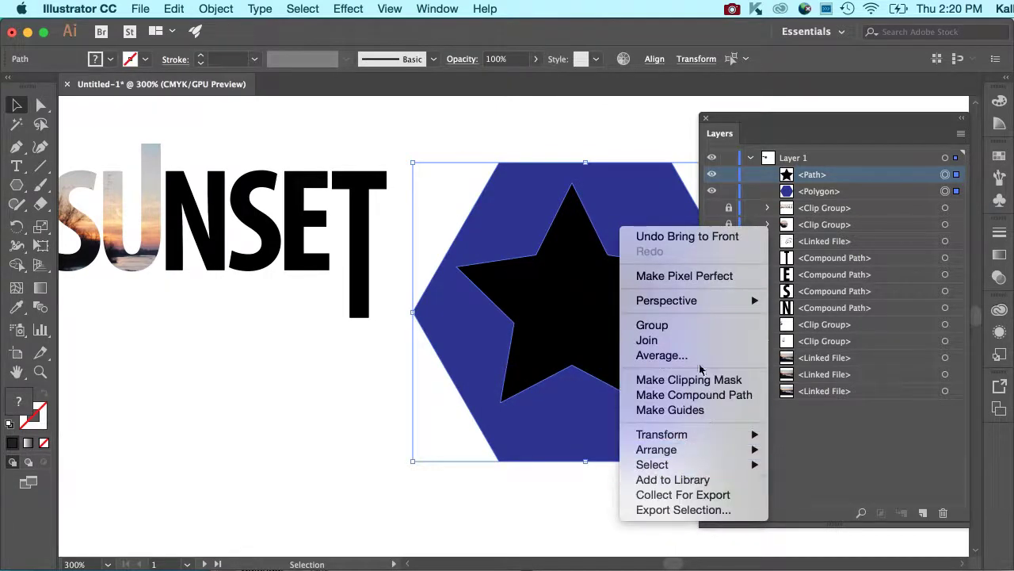
{"action": "left_click", "coordinate": [688, 379]}
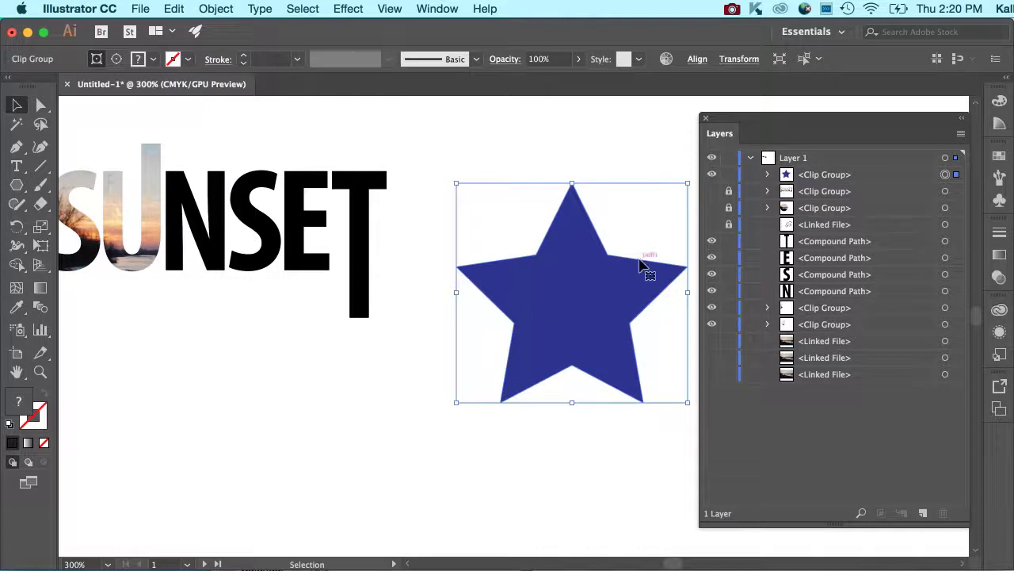
{"action": "mouse_move", "coordinate": [301, 122]}
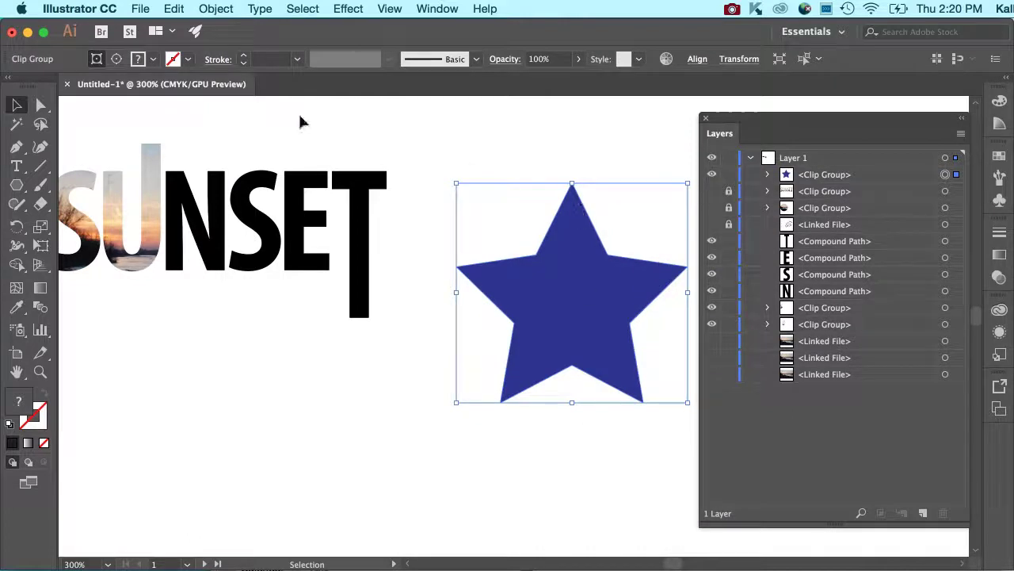
{"action": "mouse_move", "coordinate": [210, 133]}
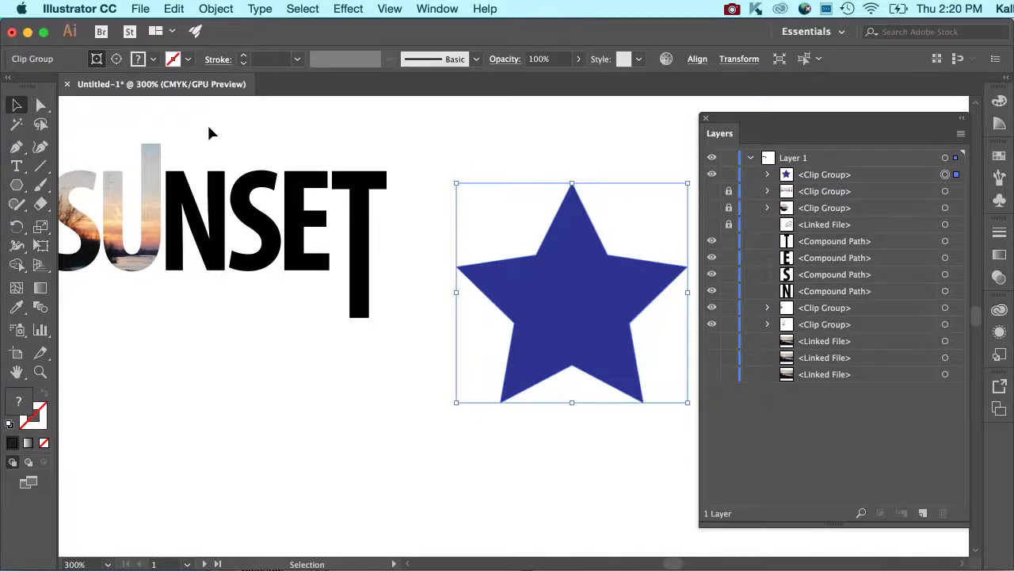